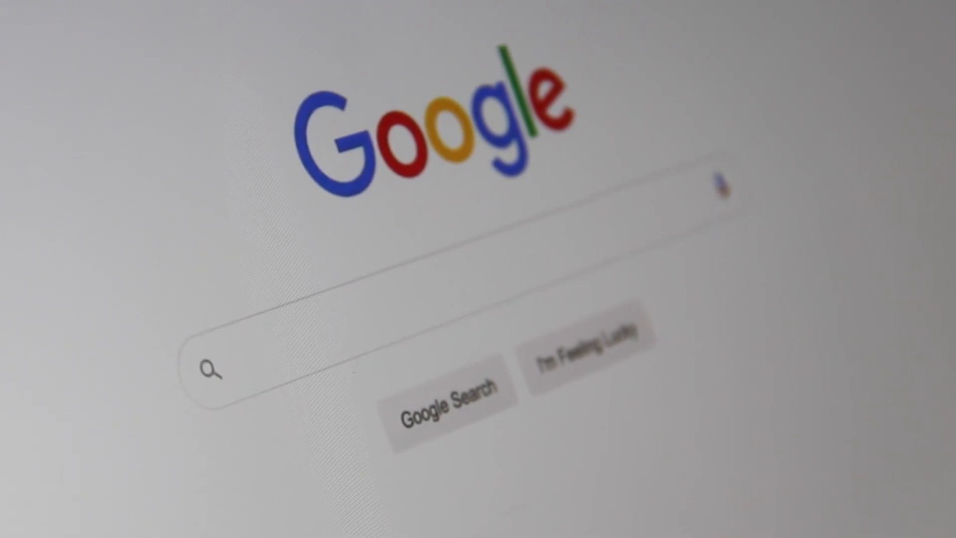
Navigate to edition.cnn.com/articles to bring up the CNN Articles listing
{"action": "type", "text": "Search"}
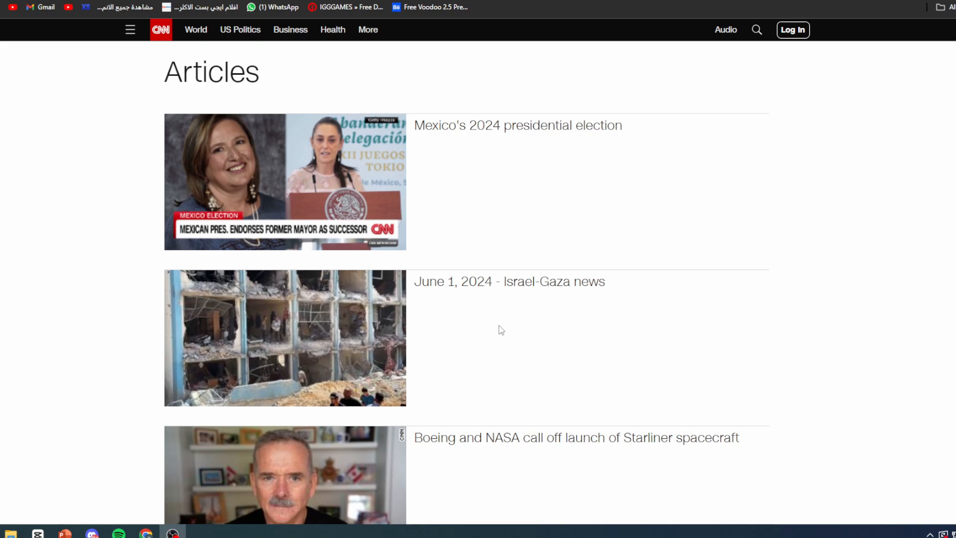
Scroll to the bottom of the CNN Articles page to reach the footer's follow links
{"action": "scroll", "scroll_direction": "down", "scroll_amount": 3}
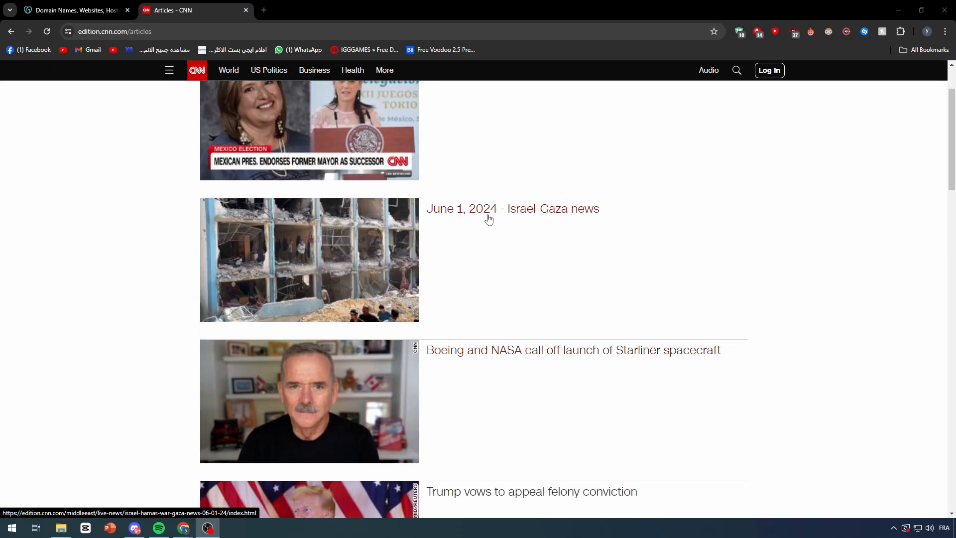
{"action": "scroll", "scroll_direction": "down", "scroll_amount": 3}
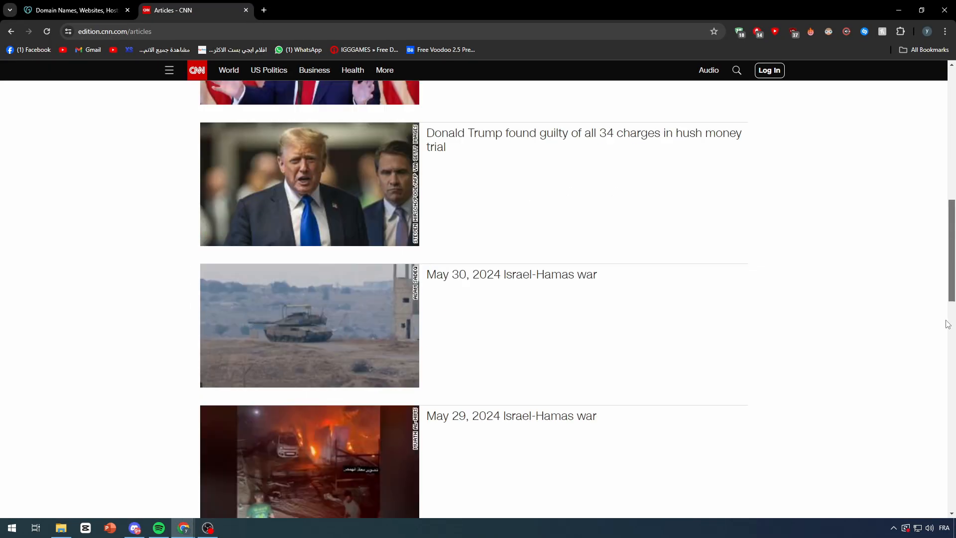
{"action": "scroll", "scroll_direction": "down", "scroll_amount": 3}
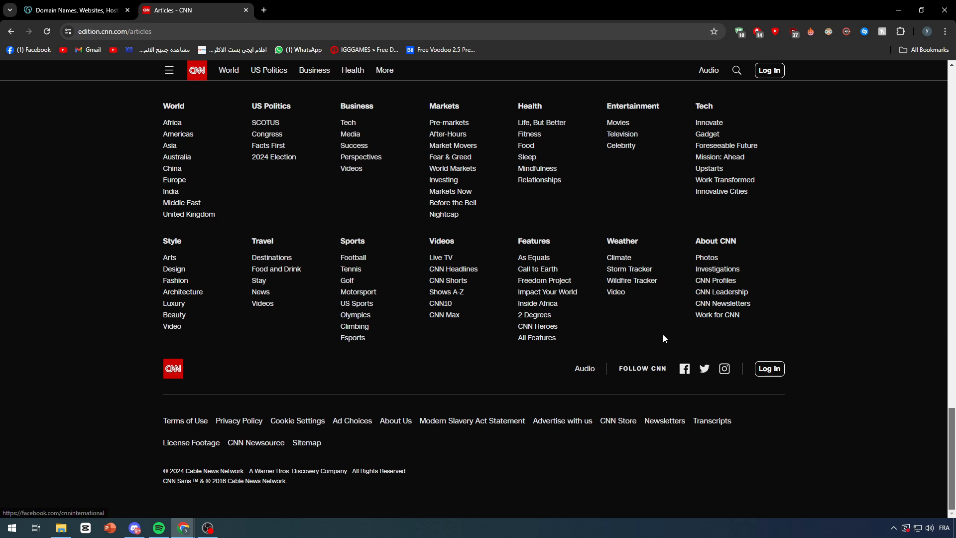
{"action": "mouse_move", "coordinate": [689, 365]}
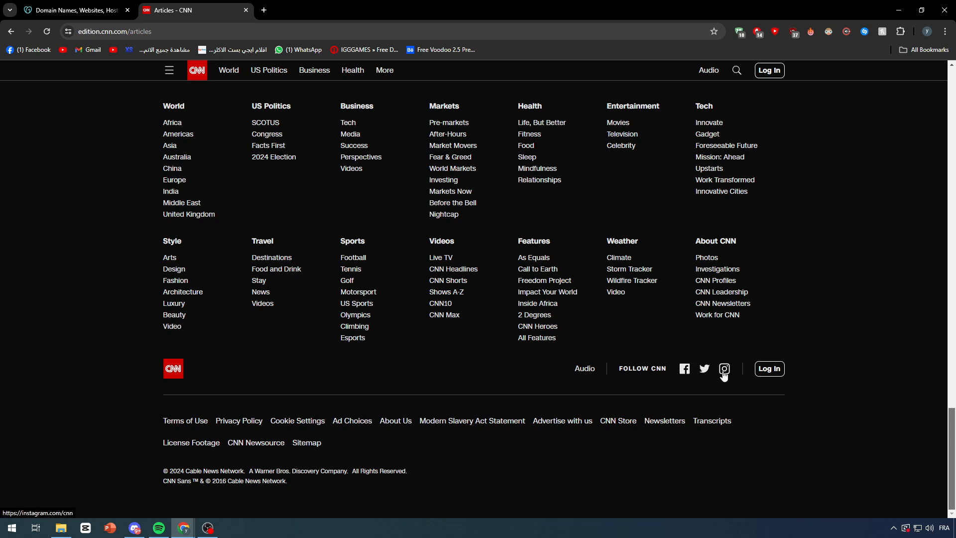
{"action": "mouse_move", "coordinate": [539, 308]}
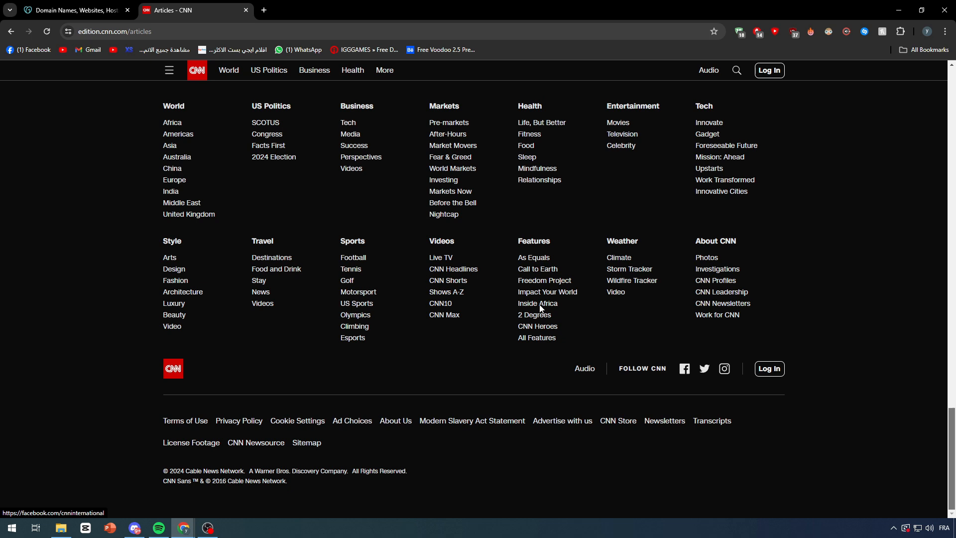
{"action": "mouse_move", "coordinate": [453, 269]}
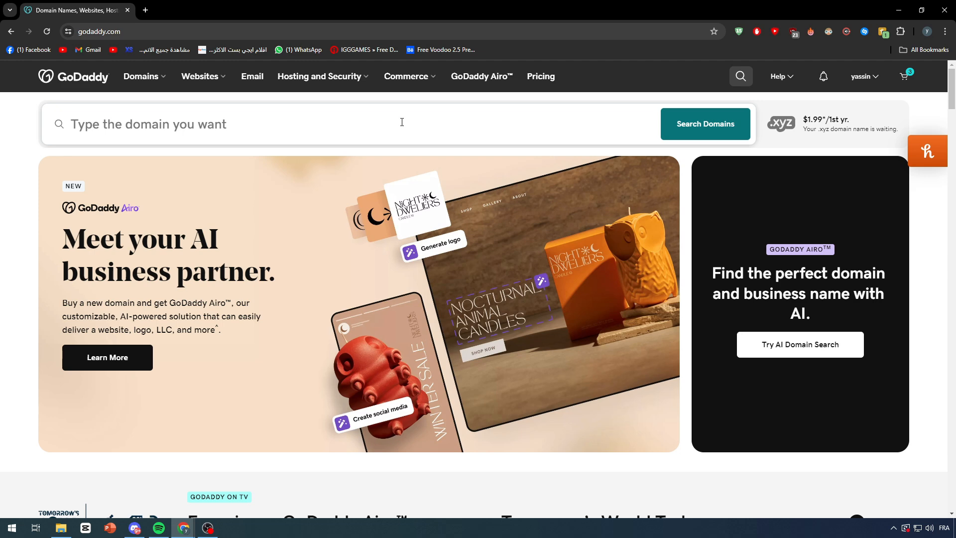
{"action": "left_click", "coordinate": [200, 77]}
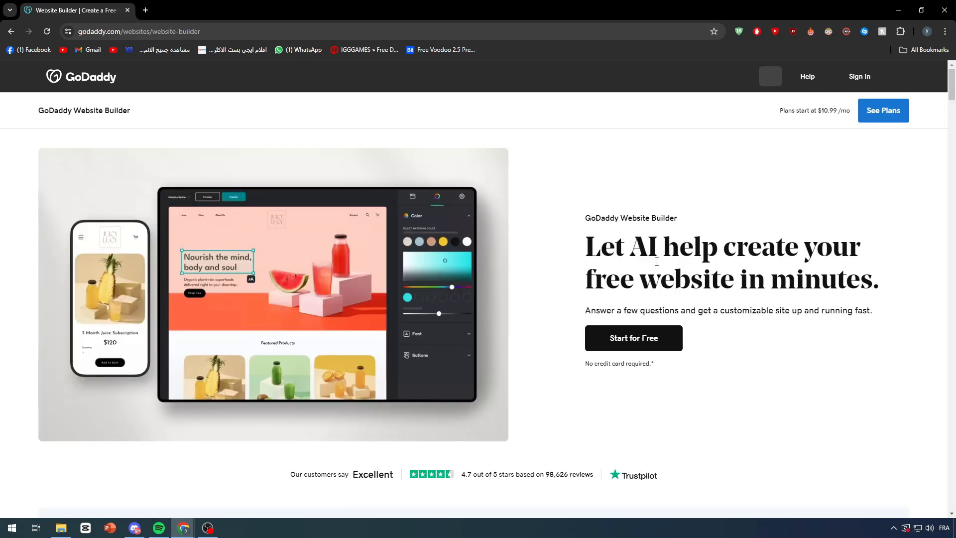
{"action": "scroll", "scroll_direction": "down", "scroll_amount": 3}
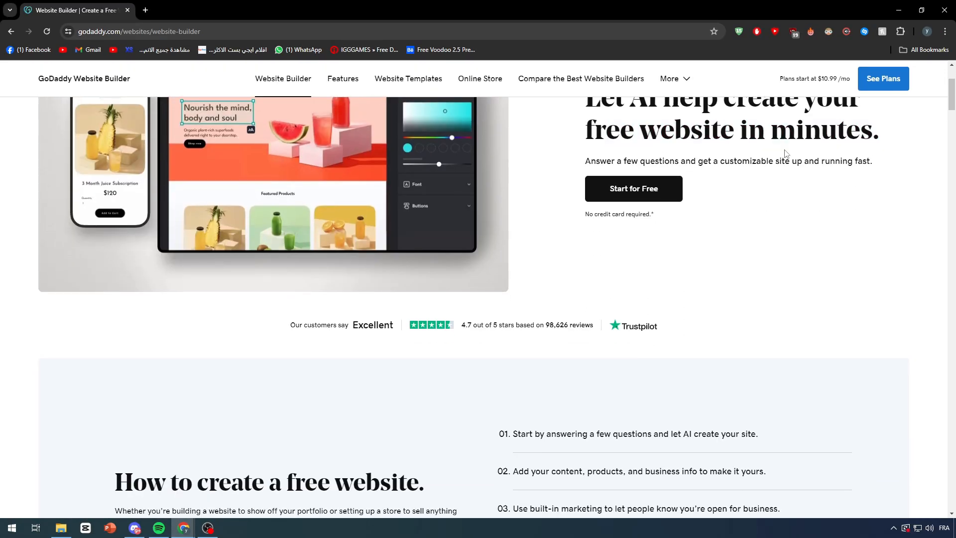
{"action": "scroll", "scroll_direction": "down", "scroll_amount": 3}
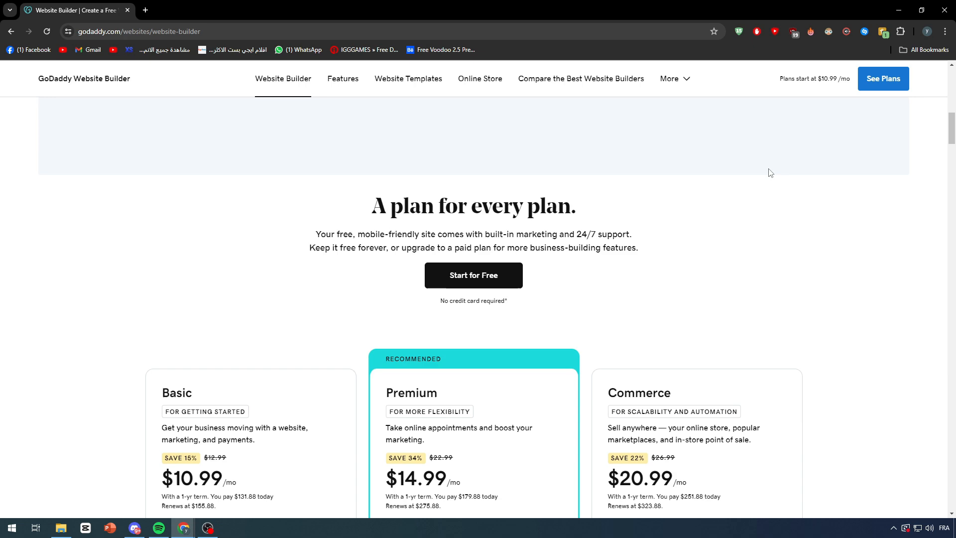
{"action": "scroll", "scroll_direction": "down", "scroll_amount": 3}
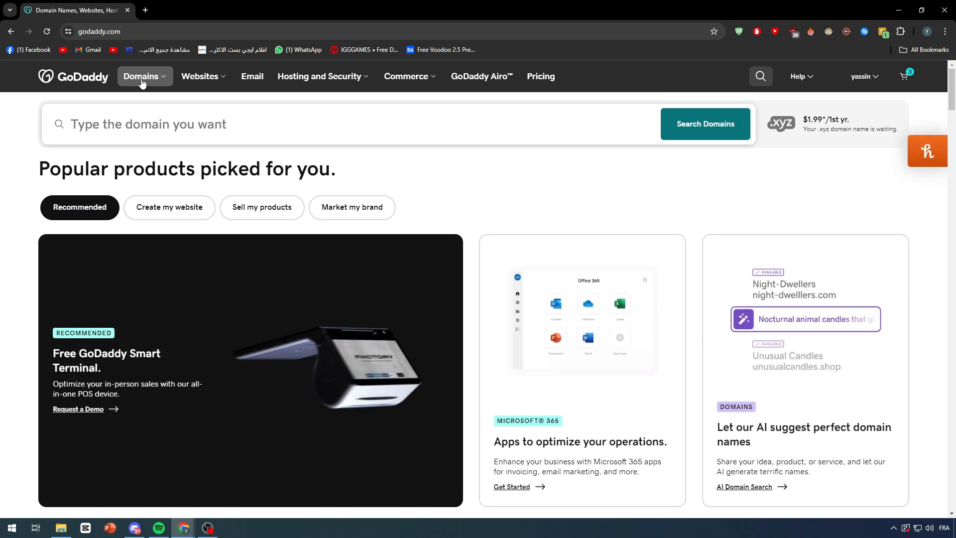
Go from the account menu to My Products listing the Tutorial Goddady website on titanltd.store
{"action": "left_click", "coordinate": [862, 77]}
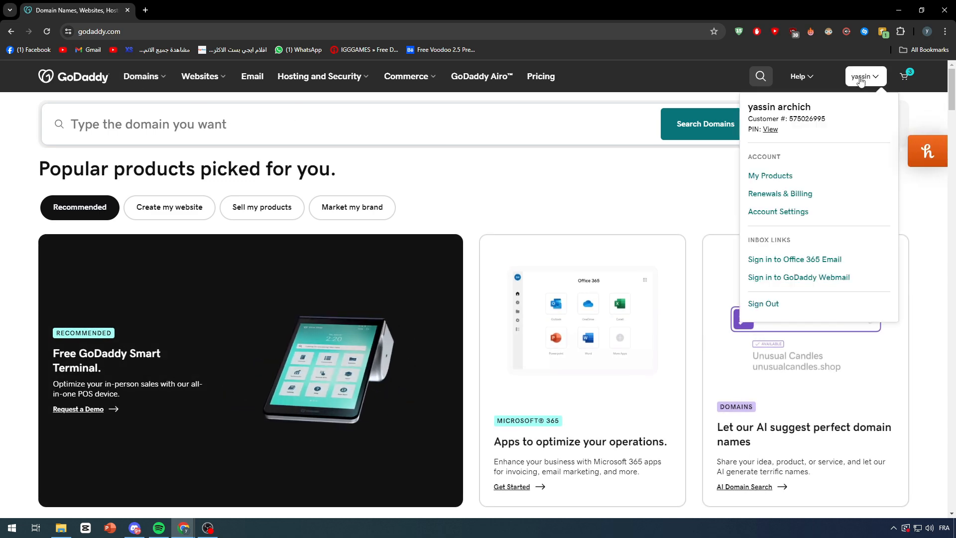
{"action": "left_click", "coordinate": [770, 175]}
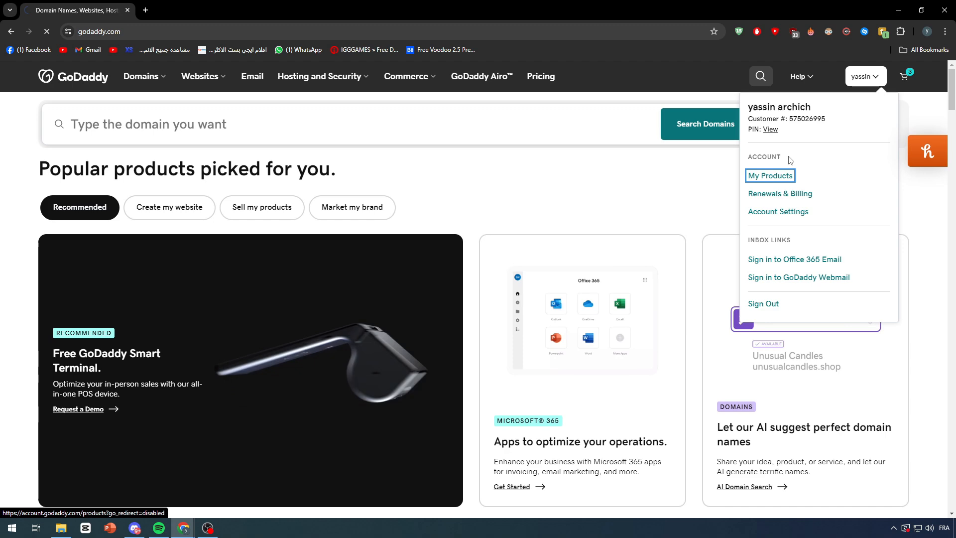
{"action": "left_click", "coordinate": [771, 175]}
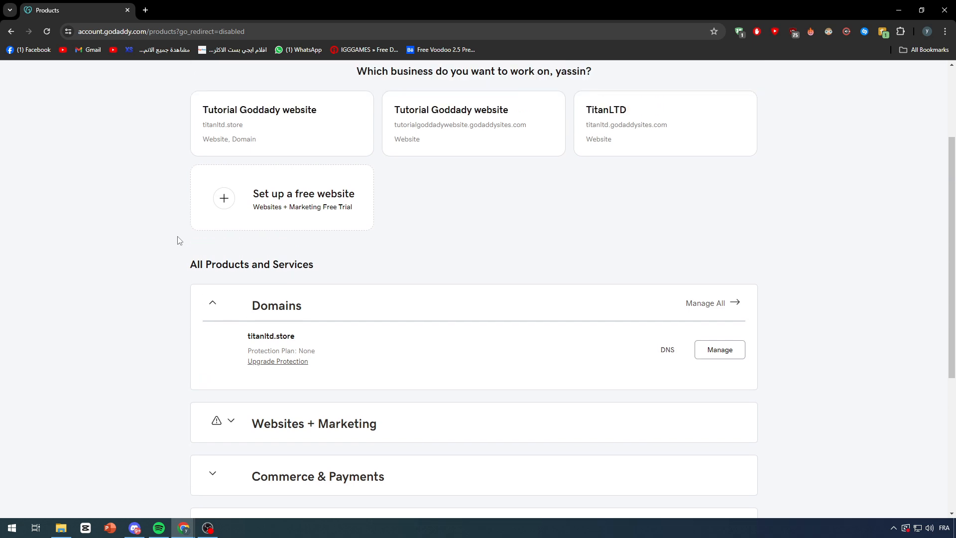
{"action": "mouse_move", "coordinate": [719, 350]}
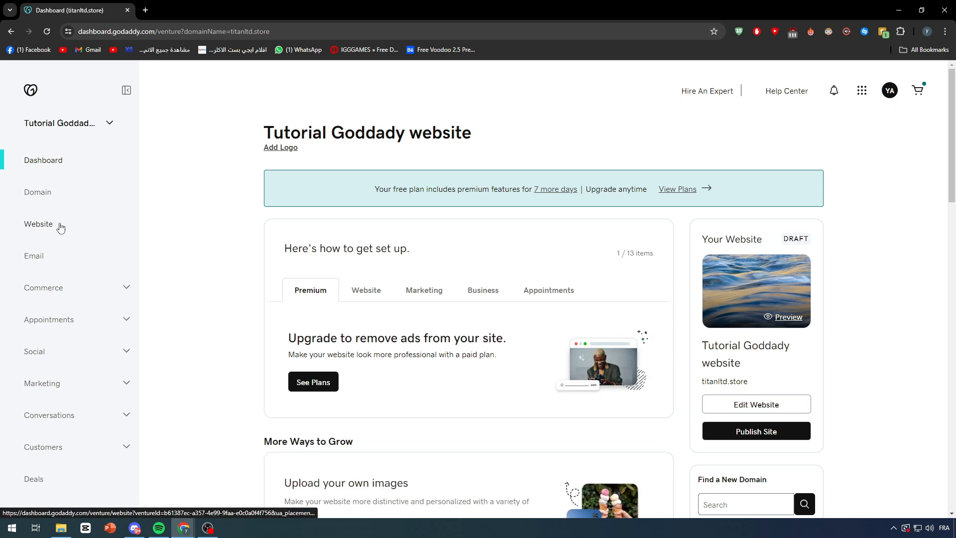
Enter the Website section of the dashboard and start editing the Tutorial Goddady site
{"action": "left_click", "coordinate": [39, 224]}
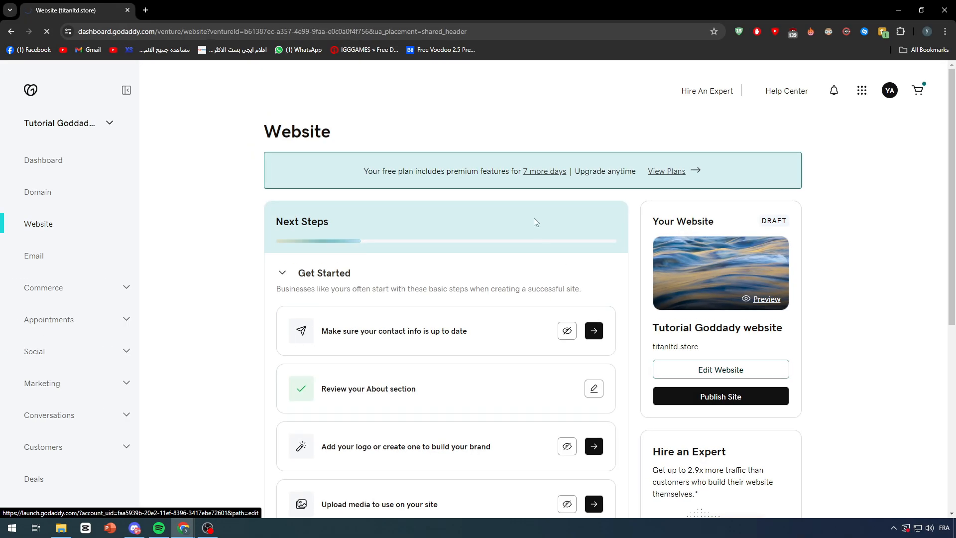
{"action": "left_click", "coordinate": [719, 370]}
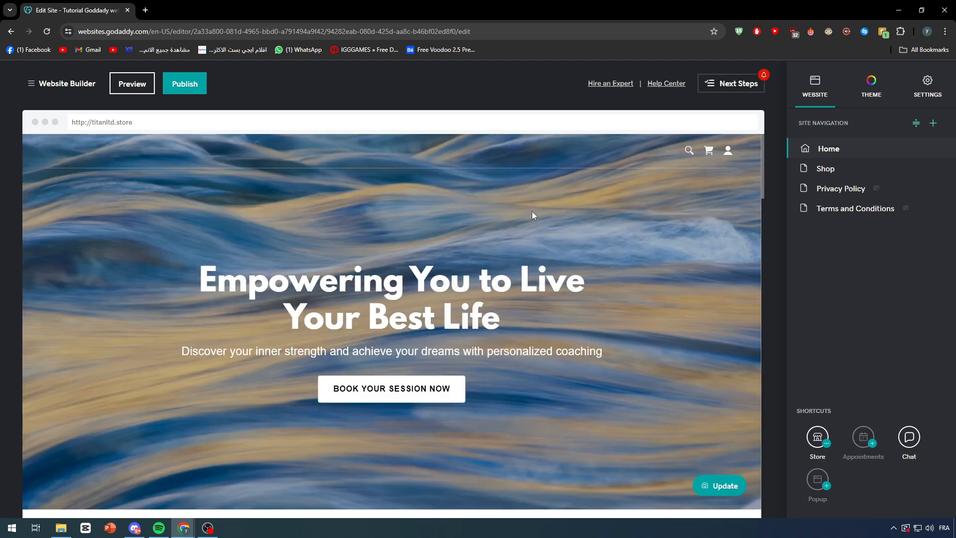
Select the Home page footer in the preview to bring up its settings panel
{"action": "scroll", "scroll_direction": "down", "scroll_amount": 3}
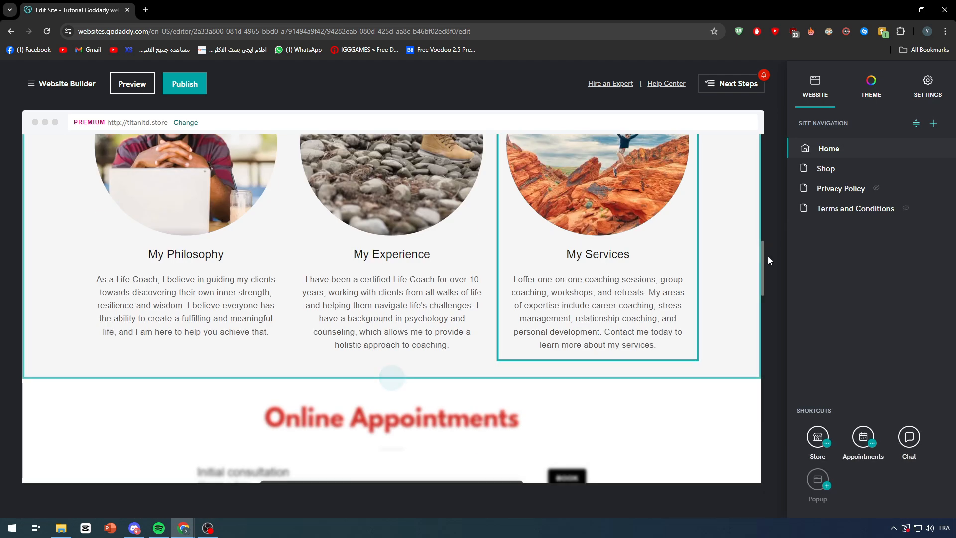
{"action": "scroll", "scroll_direction": "down", "scroll_amount": 3}
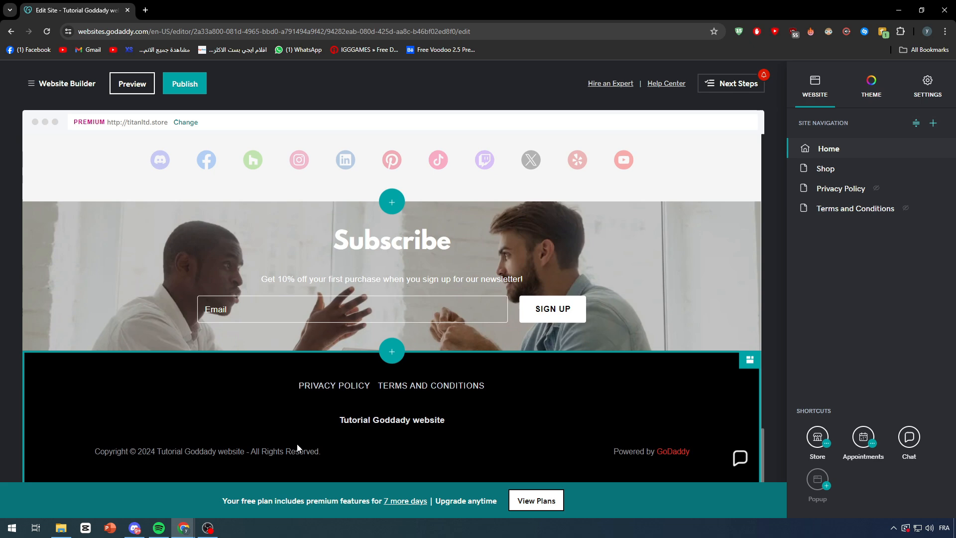
{"action": "left_click", "coordinate": [393, 419]}
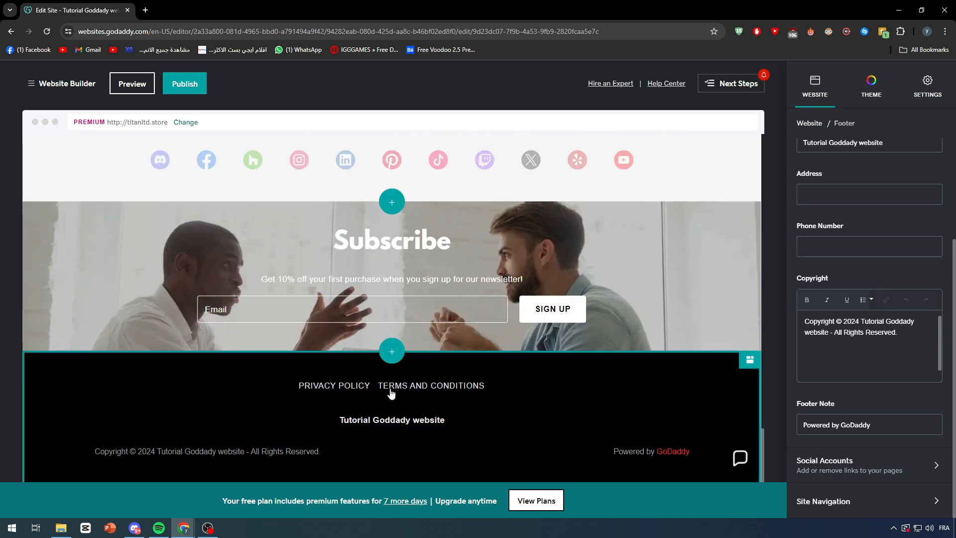
{"action": "mouse_move", "coordinate": [750, 375]}
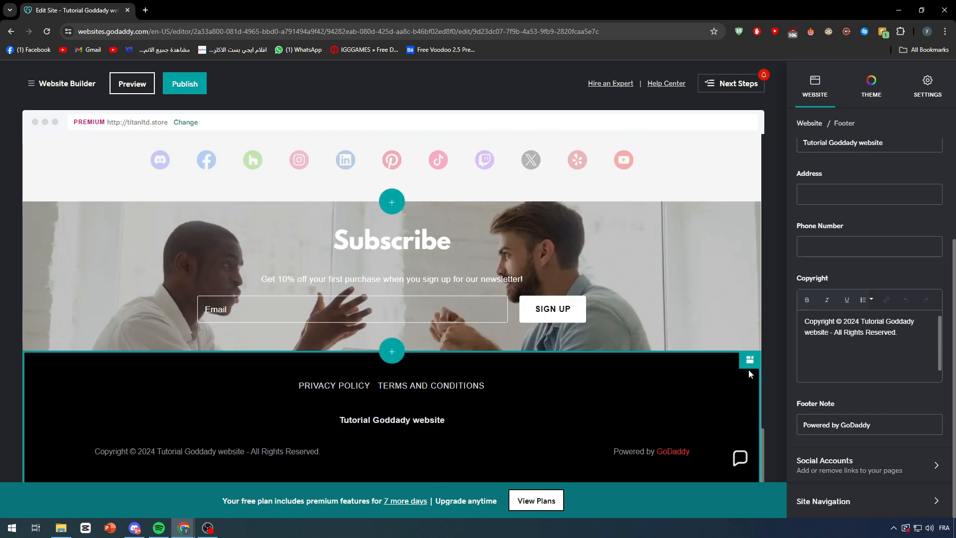
{"action": "left_click", "coordinate": [208, 451]}
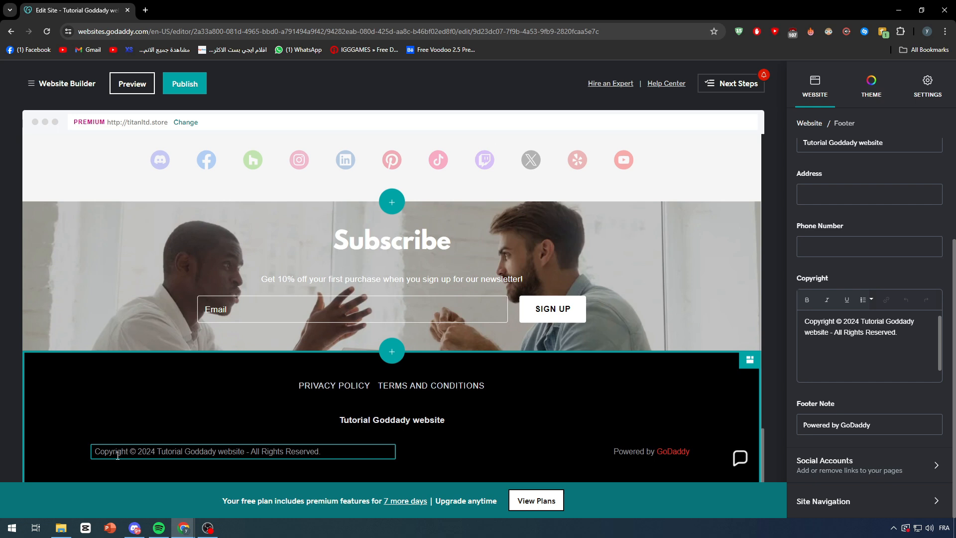
{"action": "left_click", "coordinate": [189, 370]}
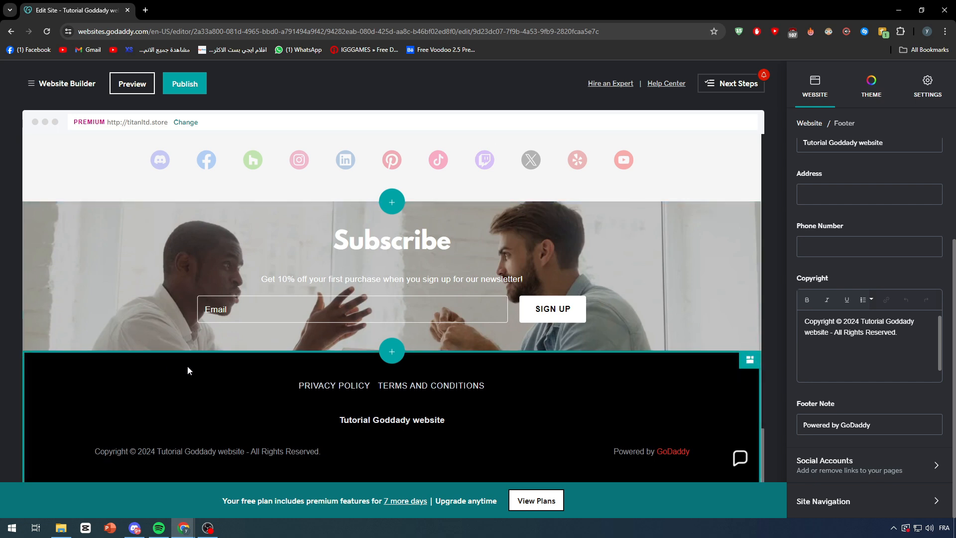
{"action": "mouse_move", "coordinate": [397, 379]}
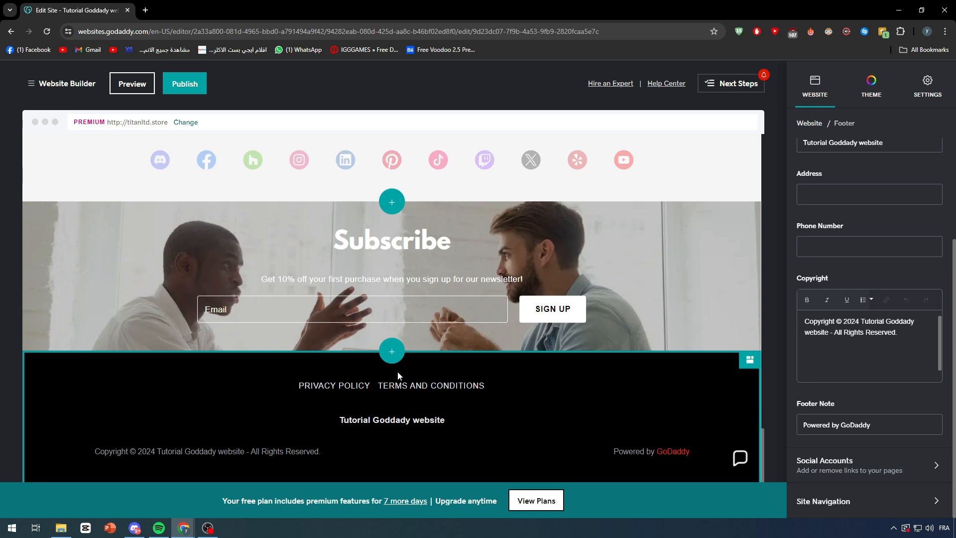
Reselect the footer and go into its Social Accounts settings, currently switched off
{"action": "left_click", "coordinate": [392, 419]}
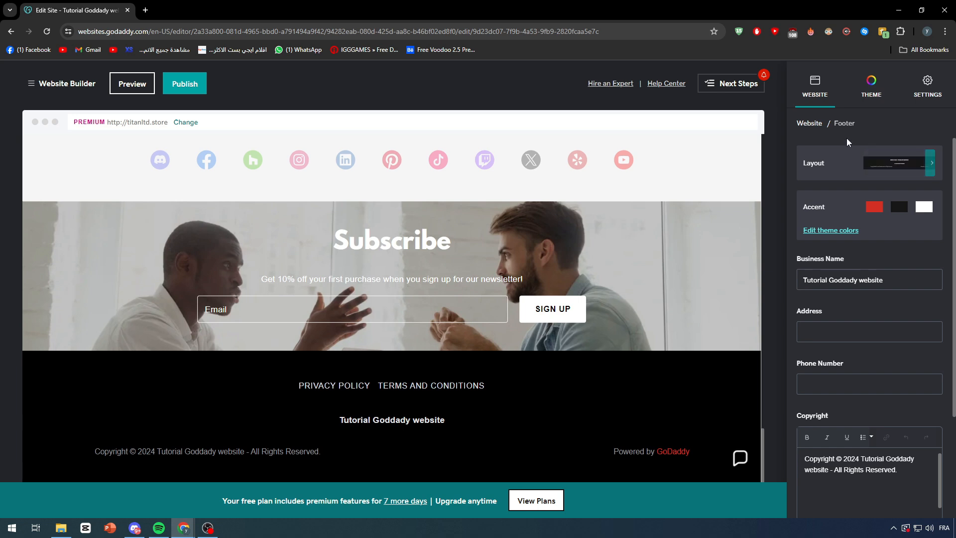
{"action": "mouse_move", "coordinate": [847, 142]}
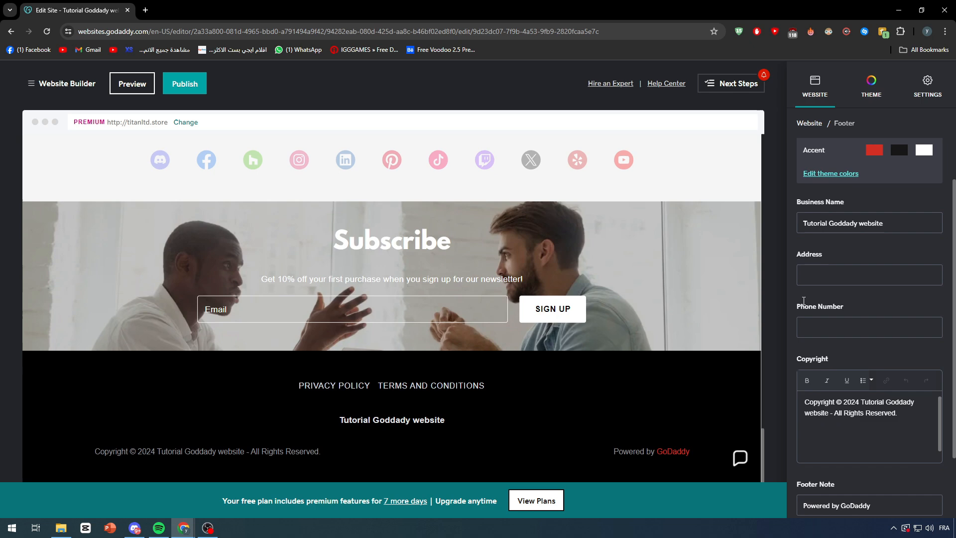
{"action": "scroll", "scroll_direction": "down", "scroll_amount": 3}
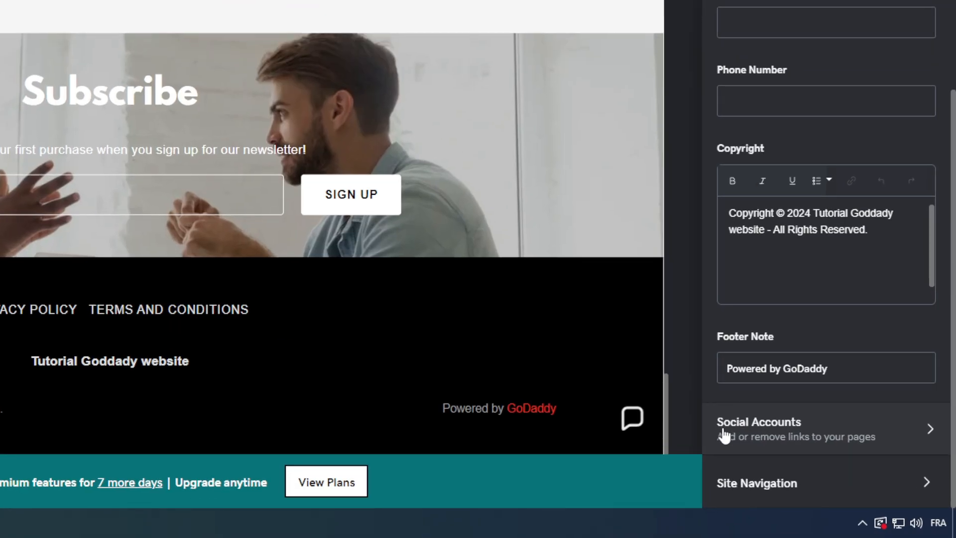
{"action": "mouse_move", "coordinate": [783, 452]}
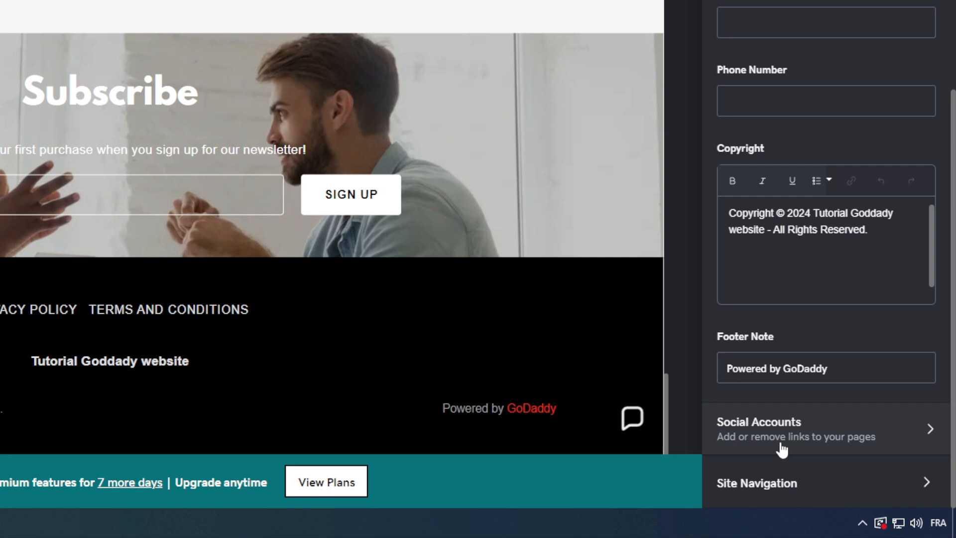
{"action": "left_click", "coordinate": [759, 428]}
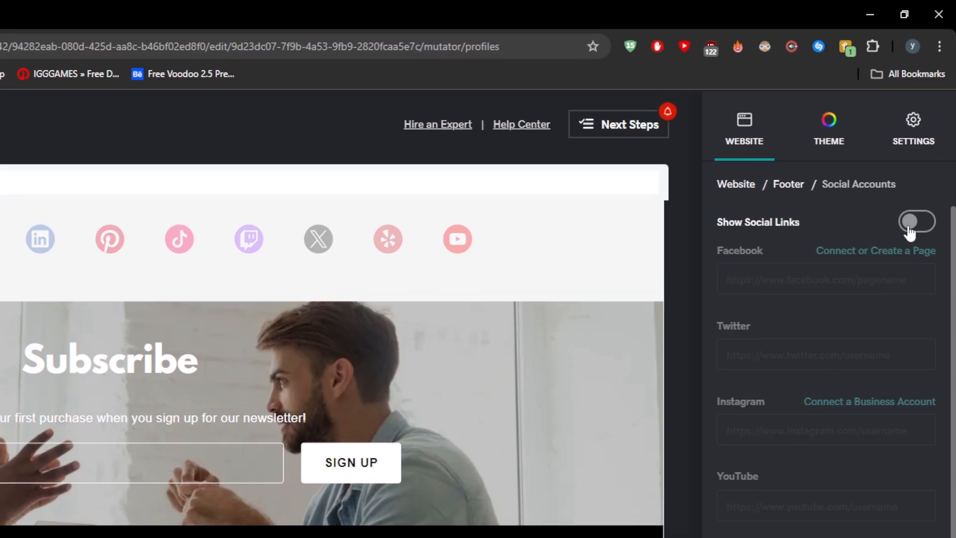
Switch on Show Social Links so a row of social icons appears in the footer
{"action": "left_click", "coordinate": [916, 223]}
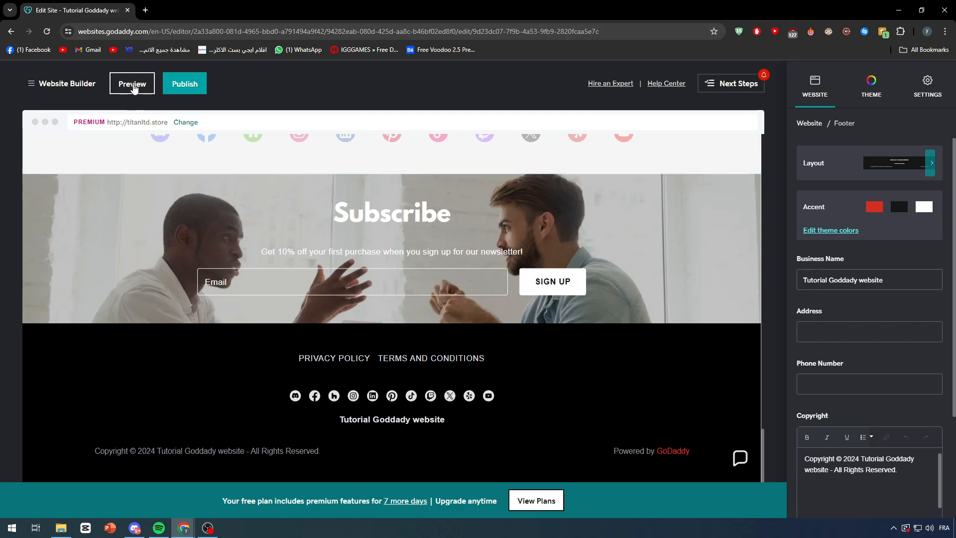
{"action": "left_click", "coordinate": [132, 84]}
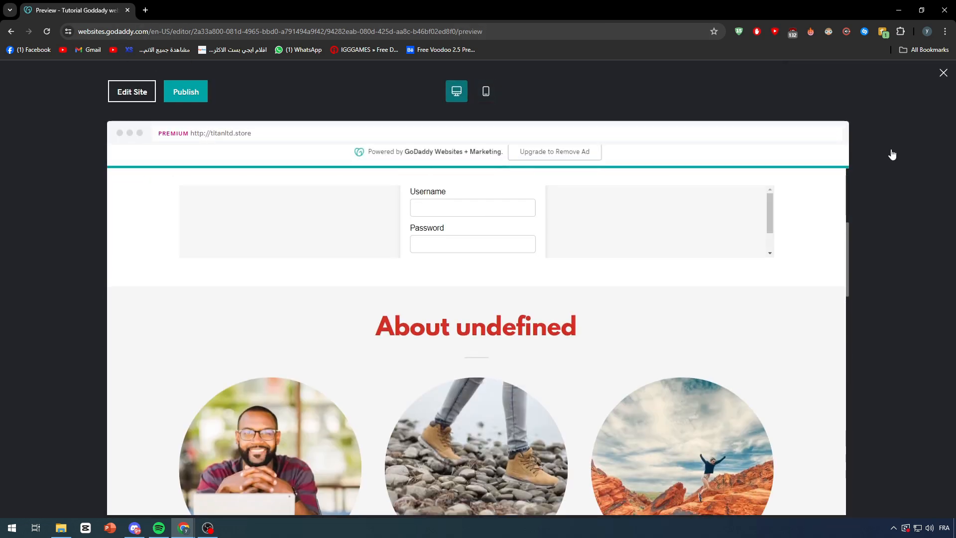
{"action": "scroll", "scroll_direction": "down", "scroll_amount": 3}
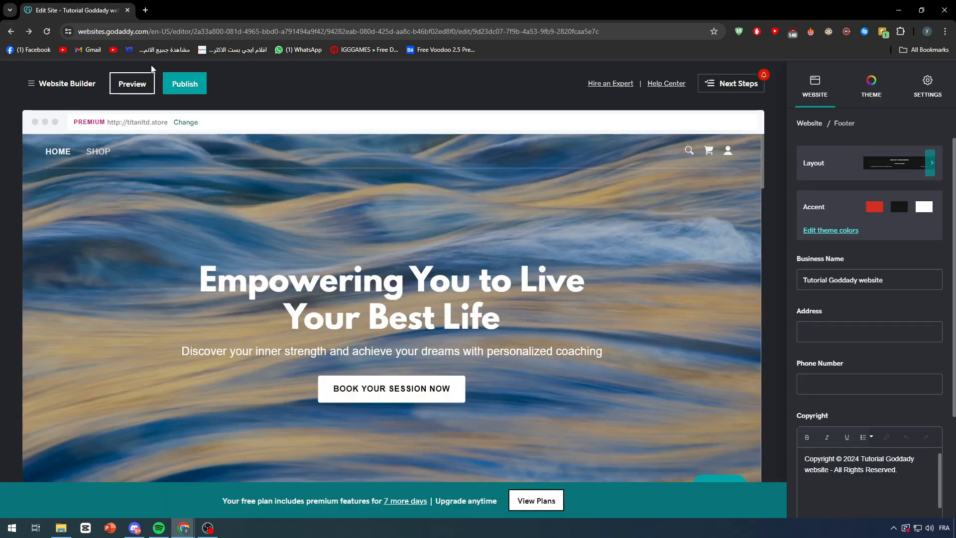
{"action": "scroll", "scroll_direction": "down", "scroll_amount": 3}
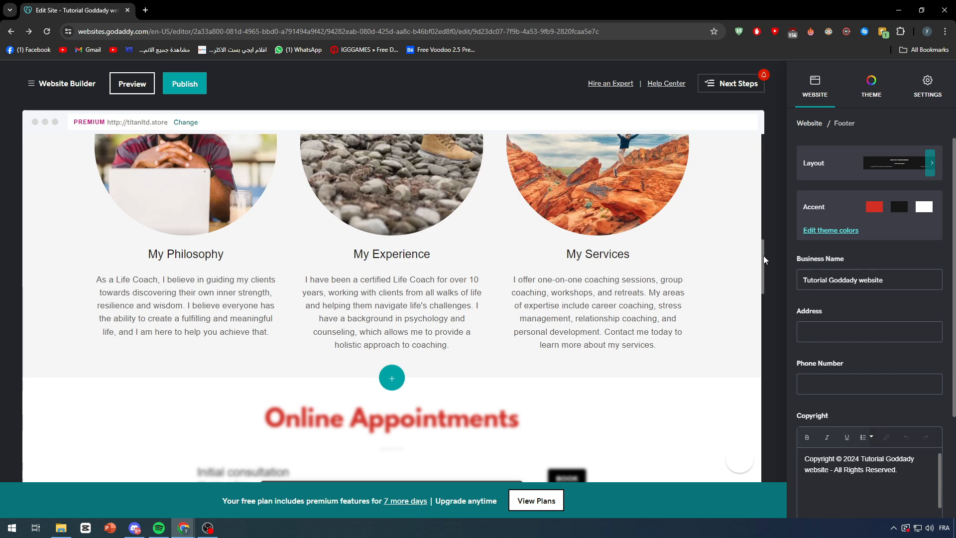
{"action": "scroll", "scroll_direction": "down", "scroll_amount": 3}
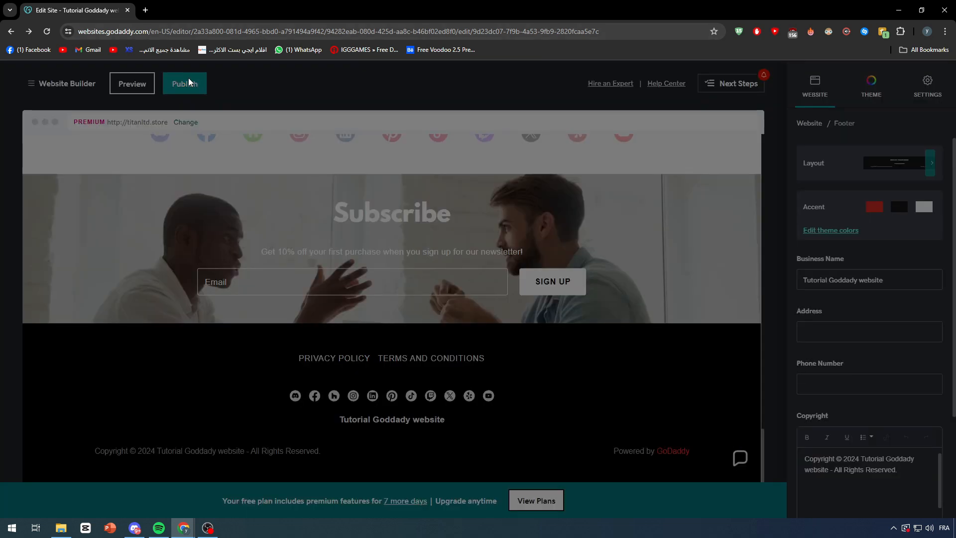
Publish the site to the free GoDaddy URL
{"action": "left_click", "coordinate": [184, 84]}
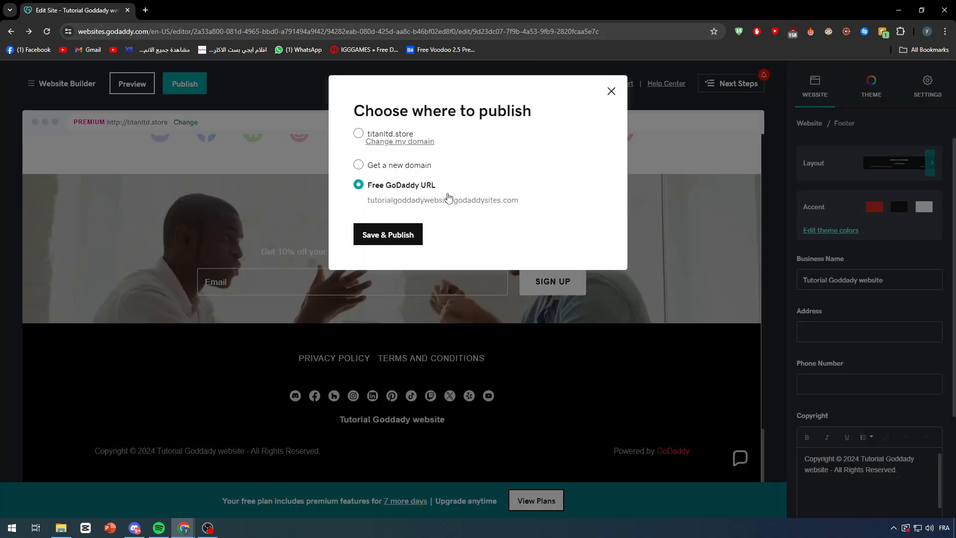
{"action": "left_click", "coordinate": [387, 235]}
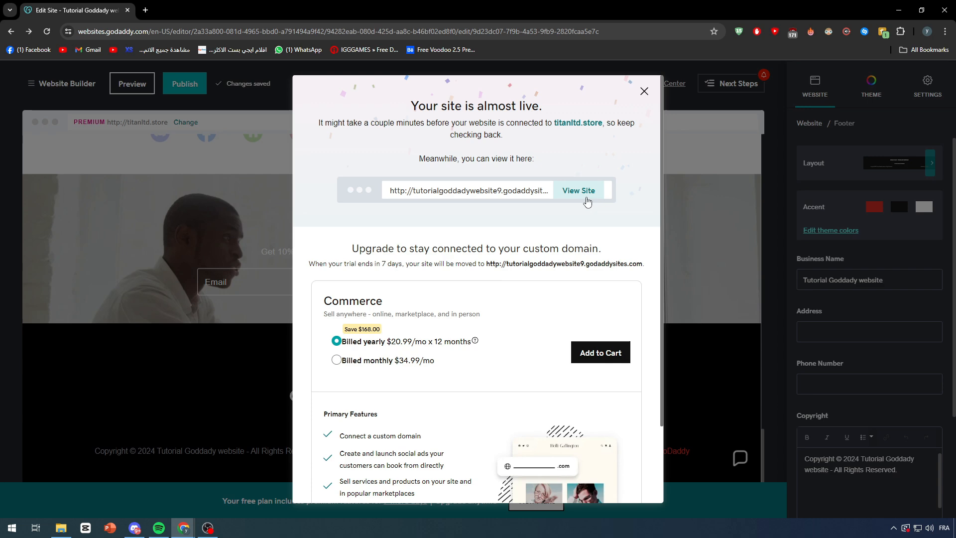
View the live published site, scroll to its footer and dismiss the cookie notice
{"action": "left_click", "coordinate": [577, 190]}
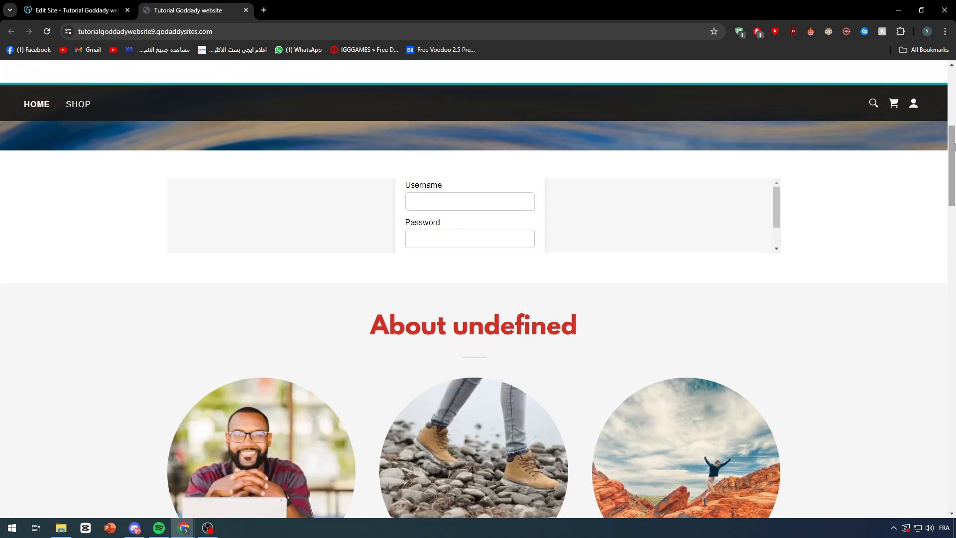
{"action": "scroll", "scroll_direction": "down", "scroll_amount": 3}
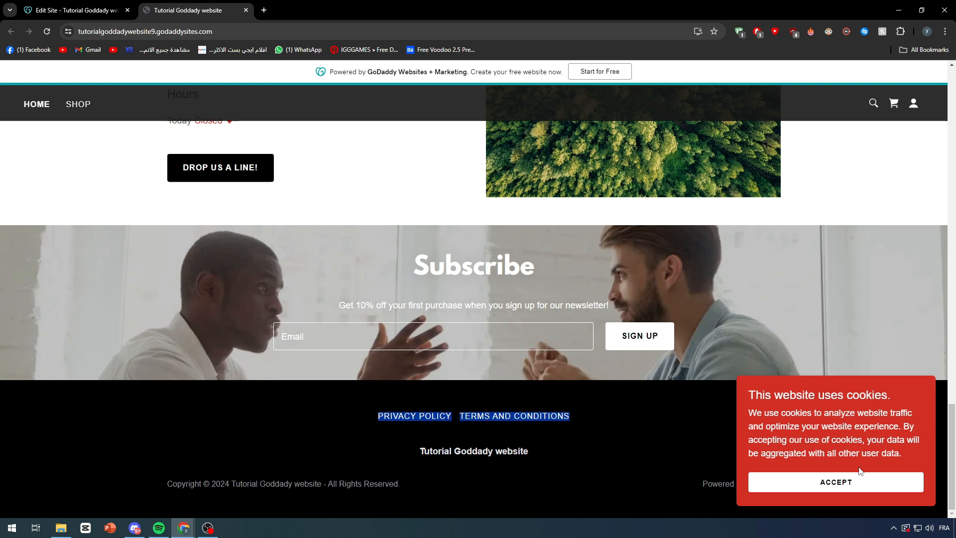
{"action": "left_click", "coordinate": [835, 482]}
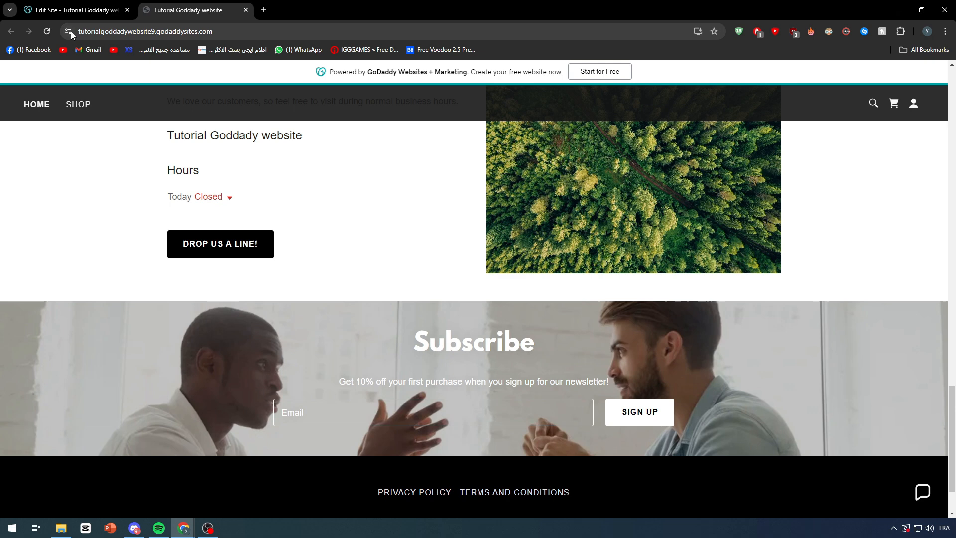
Inspect the site's cookie and on-device data info, then recheck the footer in a private window
{"action": "left_click", "coordinate": [67, 31]}
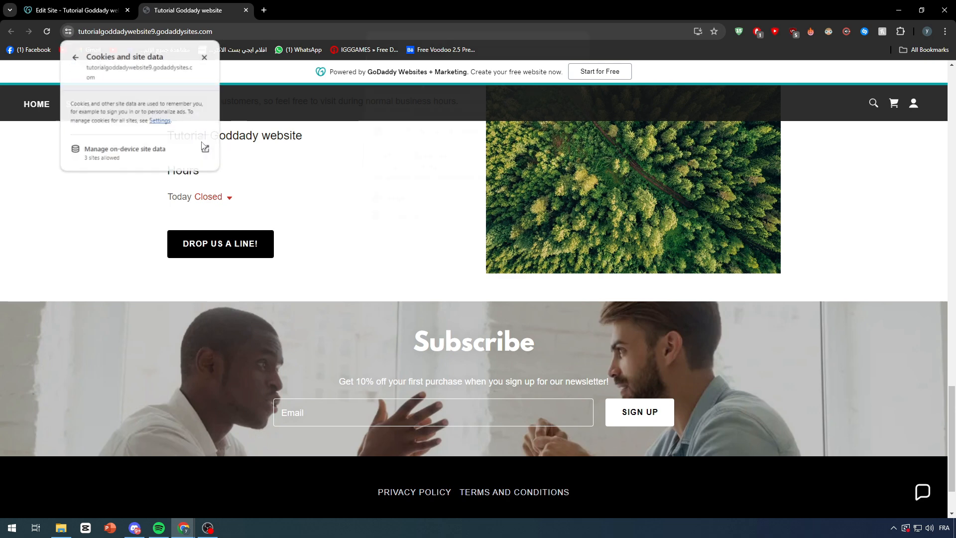
{"action": "left_click", "coordinate": [126, 149]}
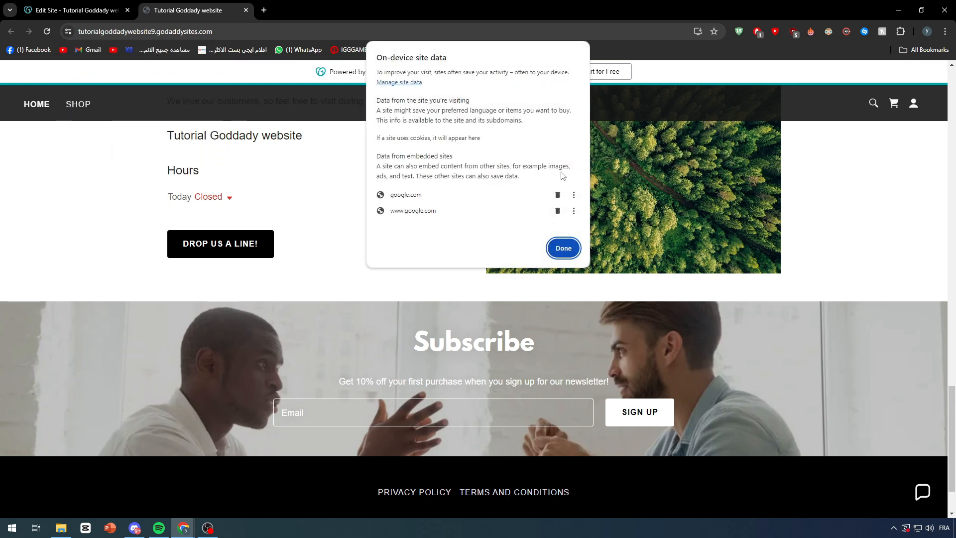
{"action": "left_click", "coordinate": [562, 248]}
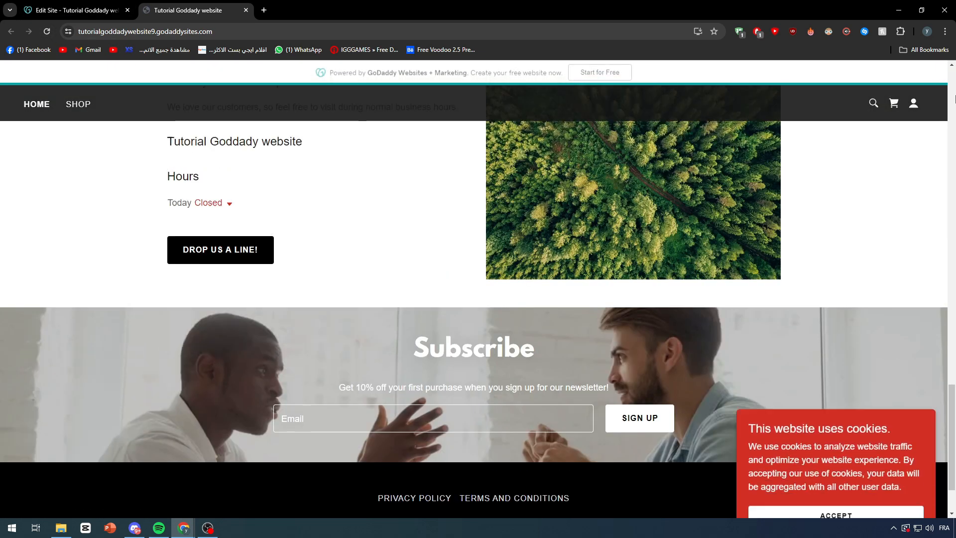
{"action": "scroll", "scroll_direction": "down", "scroll_amount": 3}
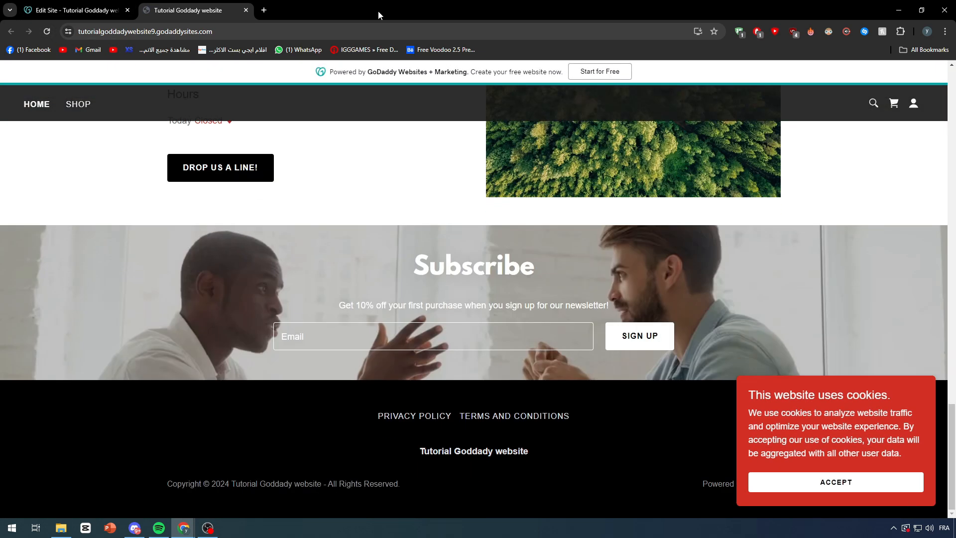
{"action": "left_click", "coordinate": [143, 31]}
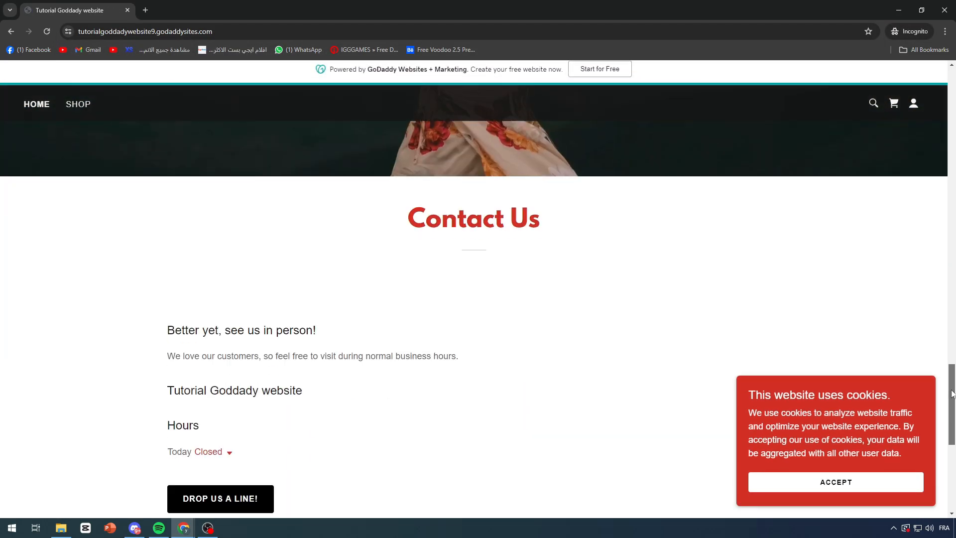
{"action": "scroll", "scroll_direction": "down", "scroll_amount": 3}
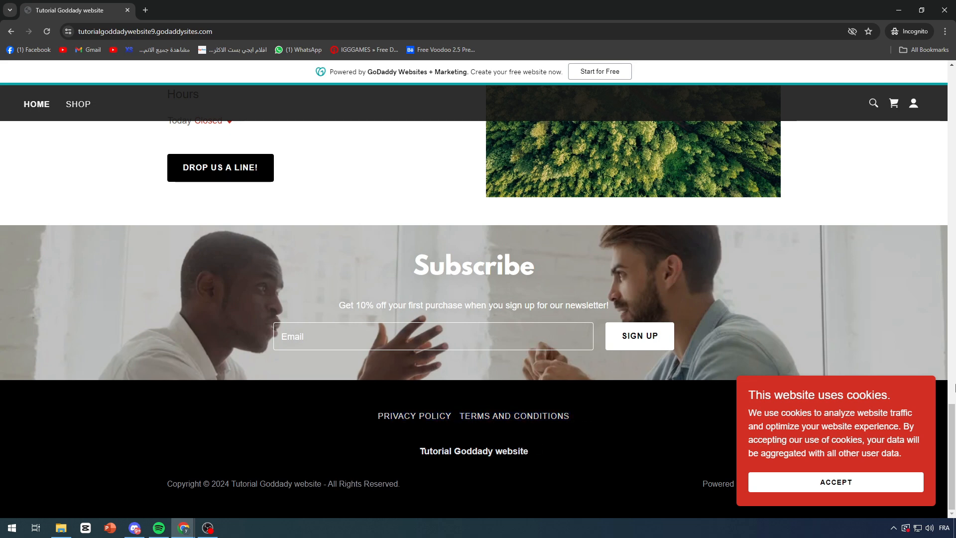
{"action": "left_click", "coordinate": [835, 482]}
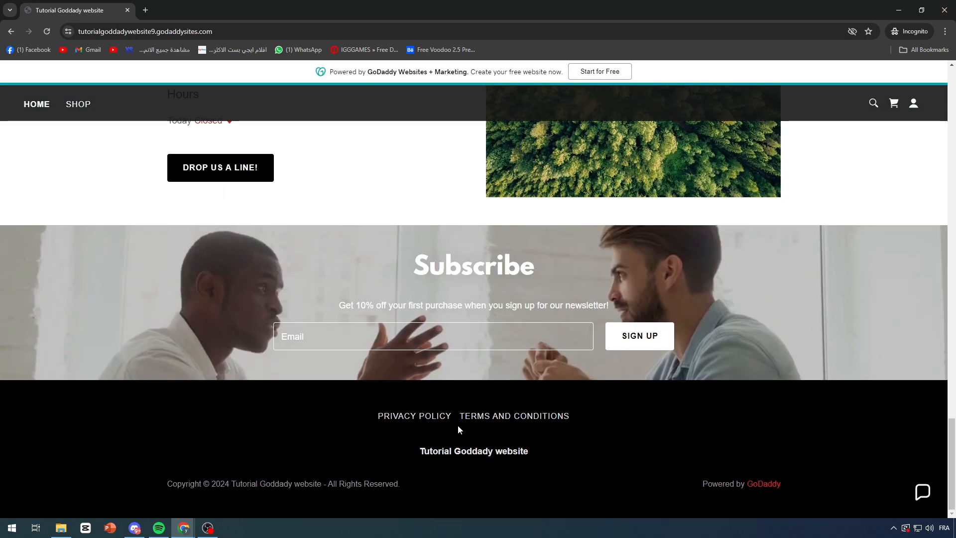
{"action": "mouse_move", "coordinate": [330, 436]}
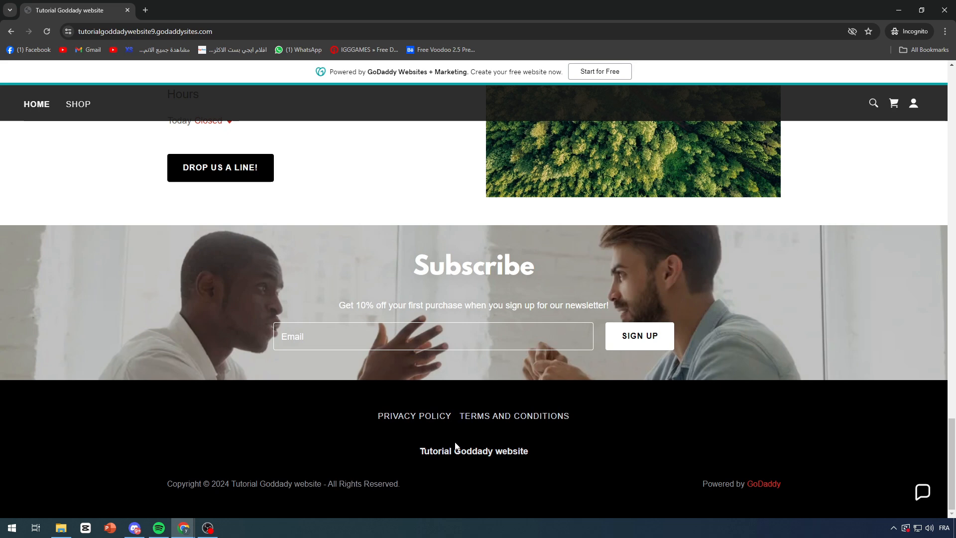
{"action": "mouse_move", "coordinate": [326, 420]}
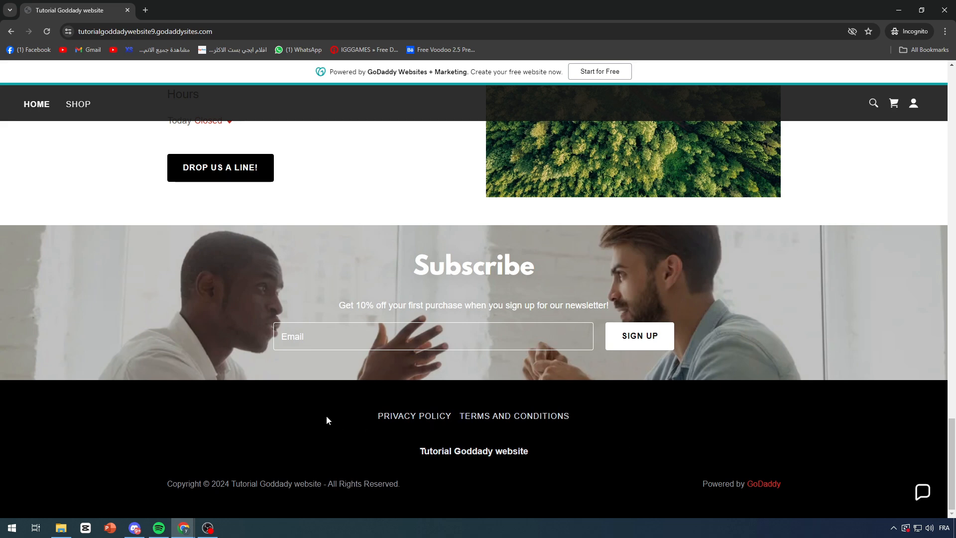
{"action": "mouse_move", "coordinate": [387, 437]}
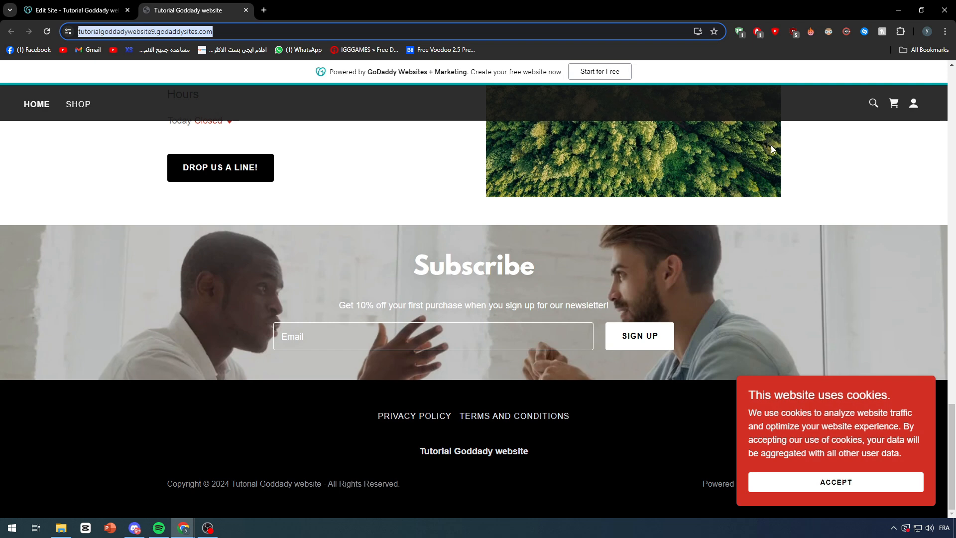
Return to the Edit Site tab and close the publish confirmation
{"action": "left_click", "coordinate": [73, 10]}
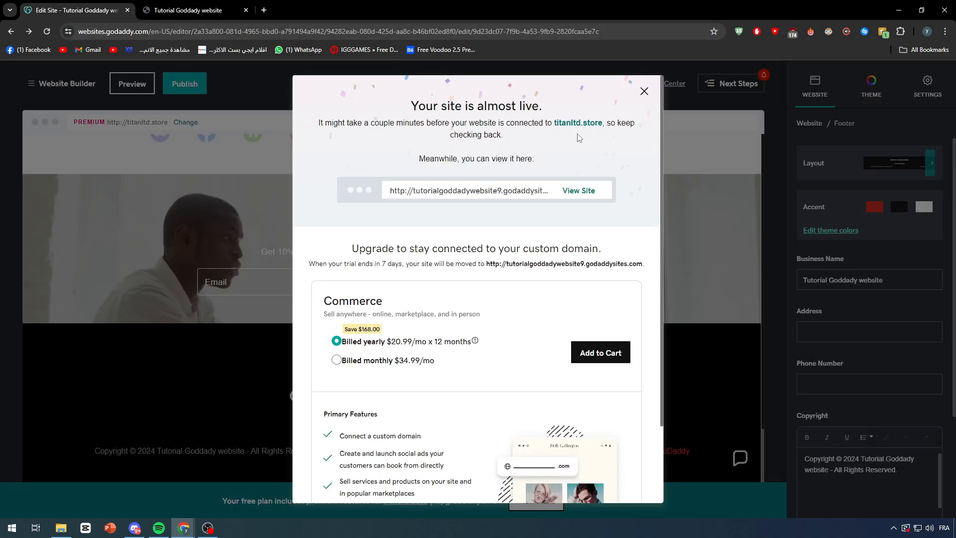
{"action": "left_click", "coordinate": [643, 91]}
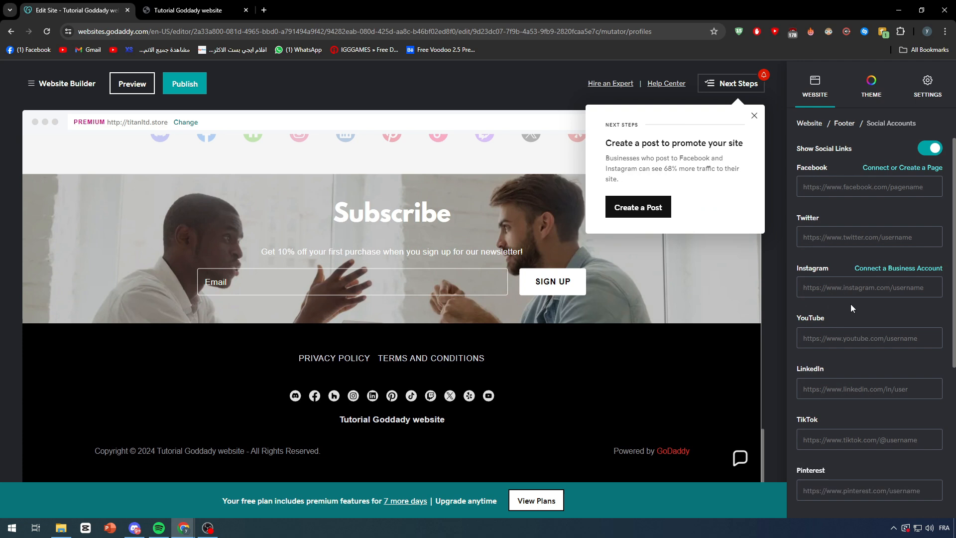
{"action": "mouse_move", "coordinate": [761, 118]}
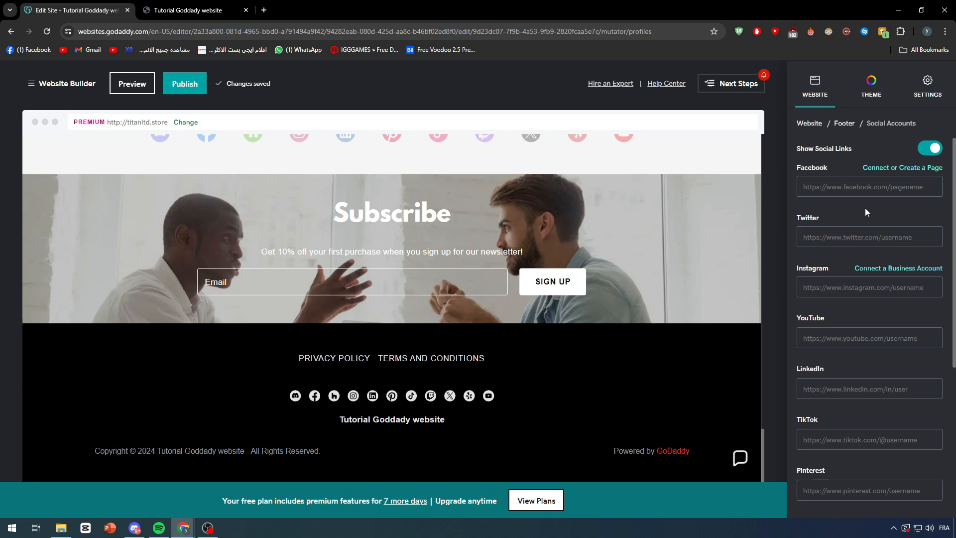
Copy the Facebook page's URL and return to paste it into the footer's Facebook field
{"action": "left_click", "coordinate": [868, 186]}
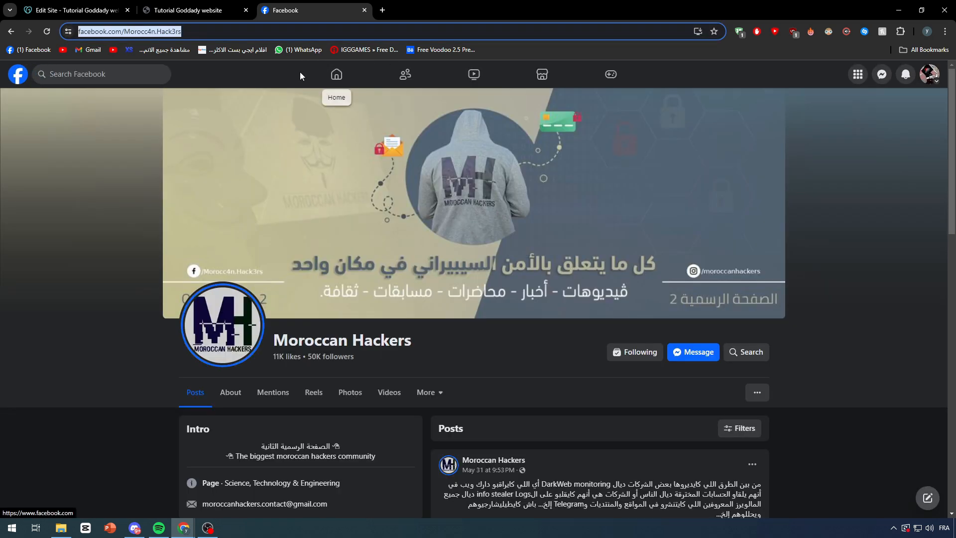
{"action": "left_click", "coordinate": [196, 10]}
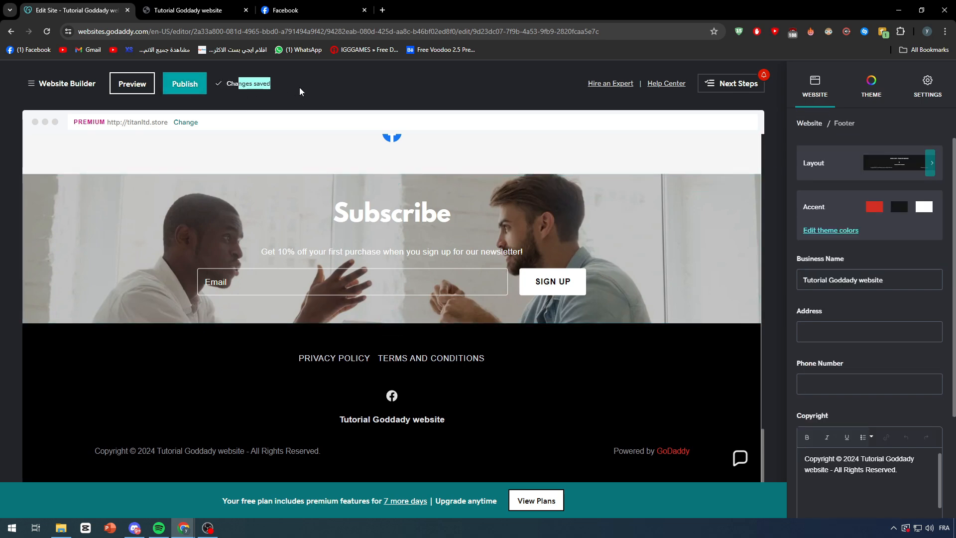
Switch to the Tutorial Goddady live site tab and check its footer
{"action": "left_click", "coordinate": [192, 9]}
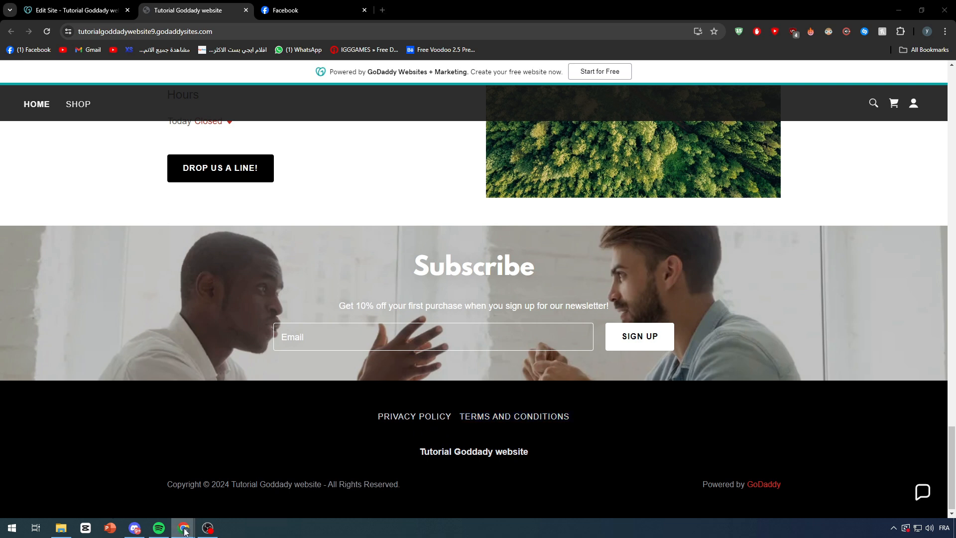
{"action": "mouse_move", "coordinate": [183, 528]}
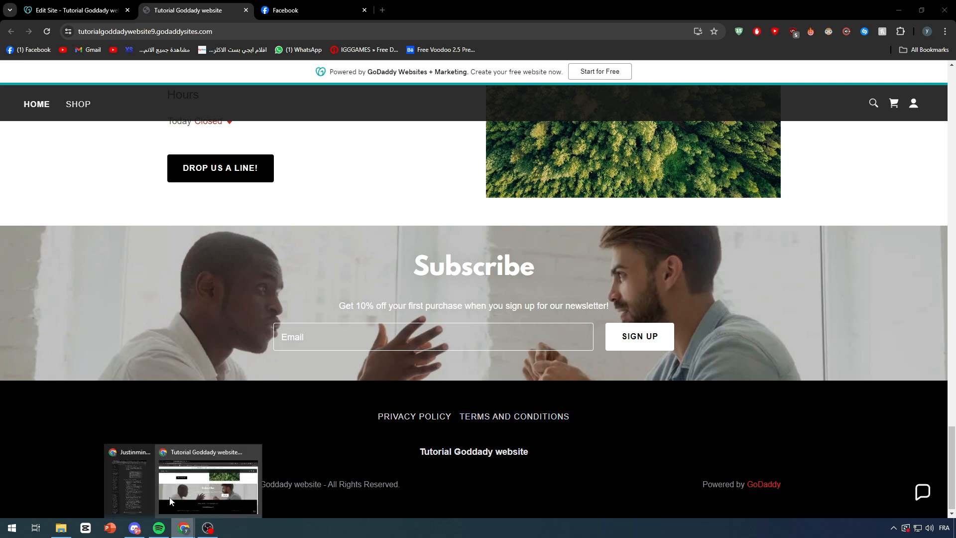
{"action": "mouse_move", "coordinate": [599, 440]}
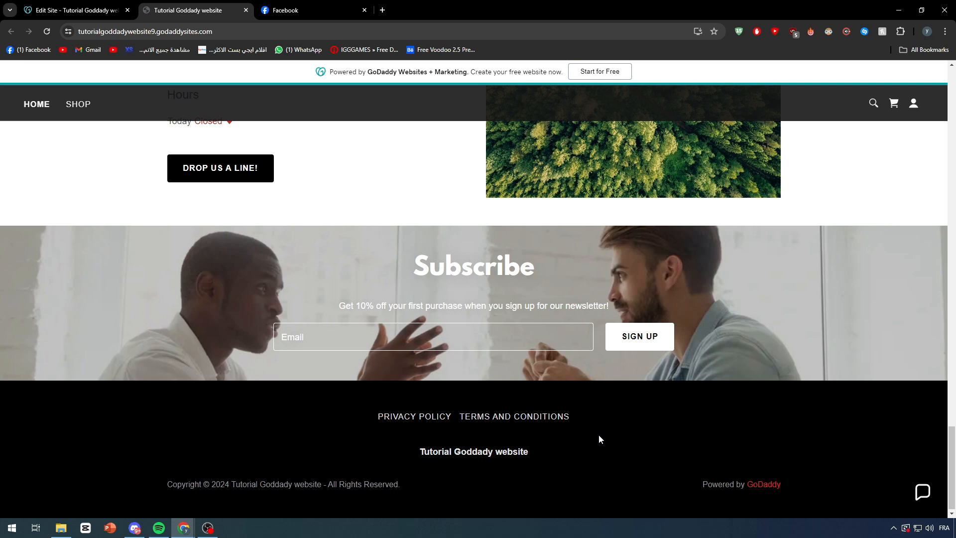
{"action": "left_click", "coordinate": [927, 31]}
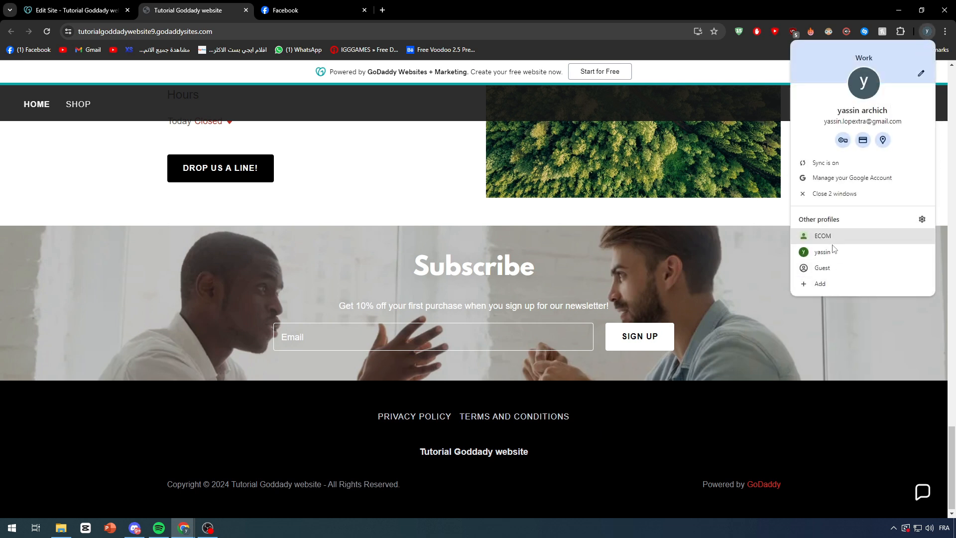
{"action": "left_click", "coordinate": [822, 236]}
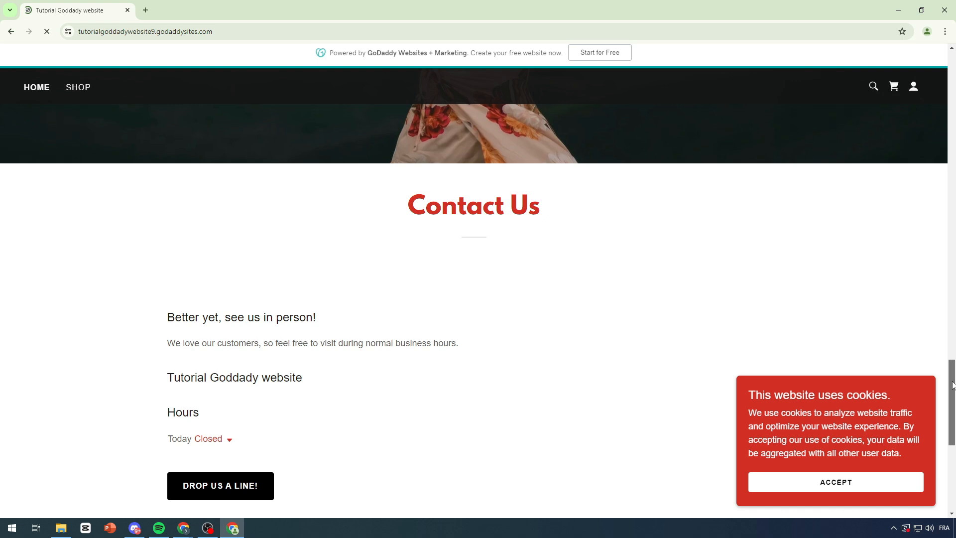
{"action": "scroll", "scroll_direction": "down", "scroll_amount": 3}
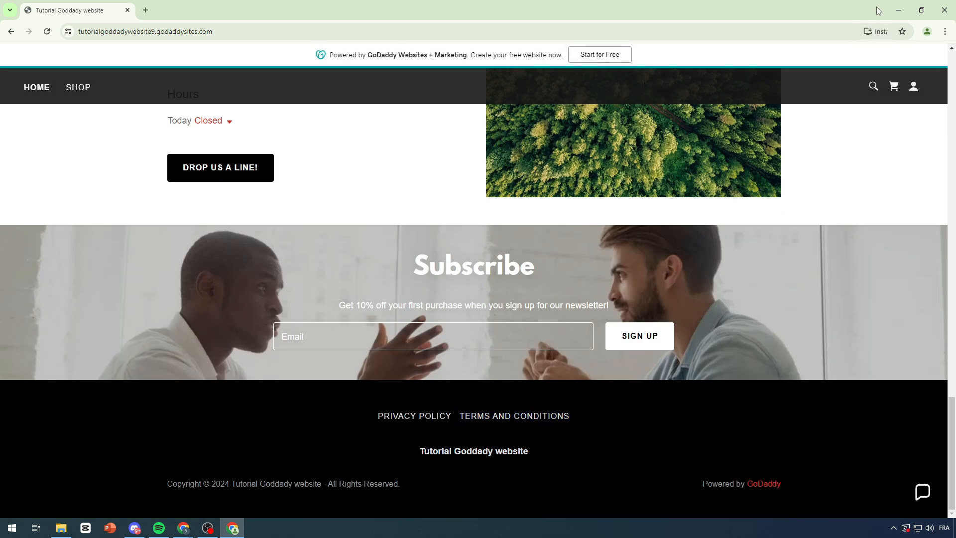
{"action": "left_click", "coordinate": [887, 30]}
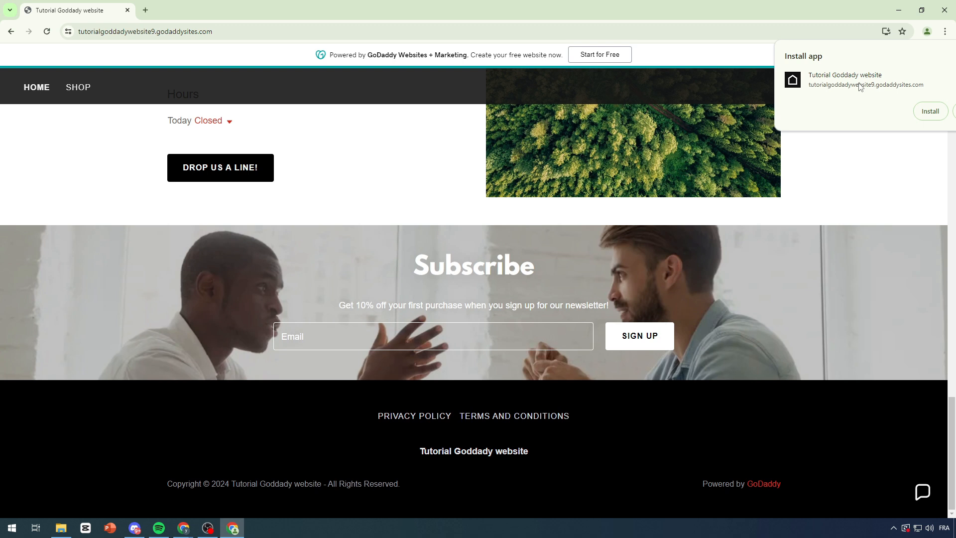
{"action": "mouse_move", "coordinate": [911, 110]}
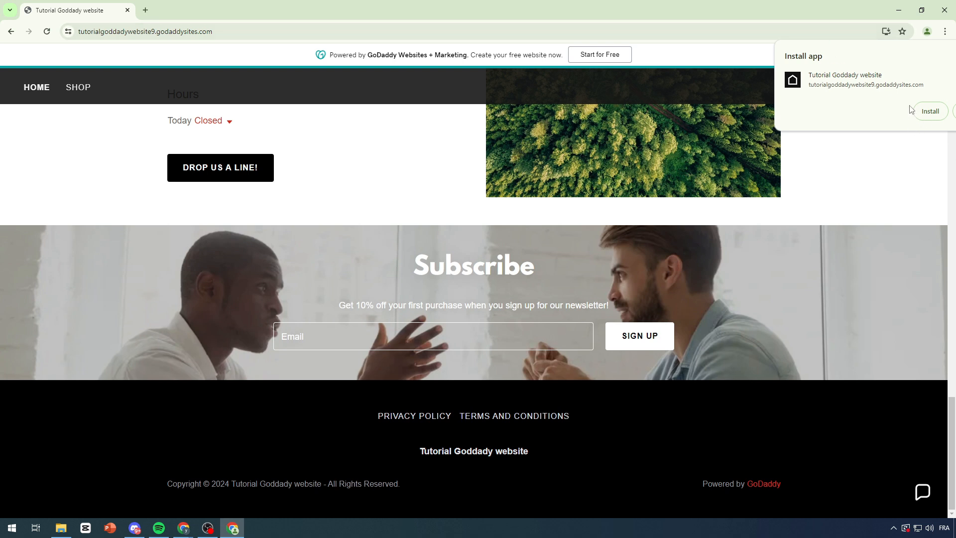
{"action": "left_click", "coordinate": [457, 477]}
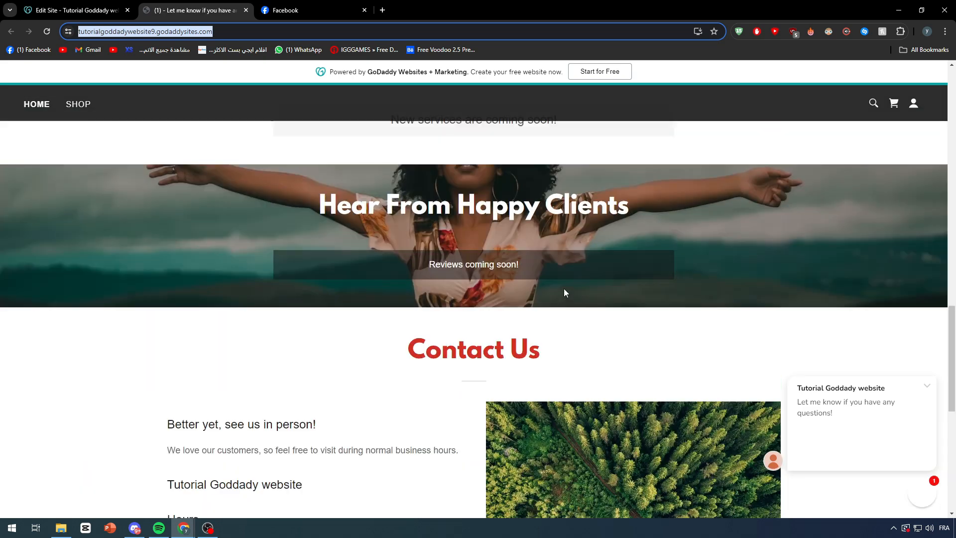
Bring the Edit Site window forward and select the Connect With Us social links section
{"action": "left_click", "coordinate": [73, 10]}
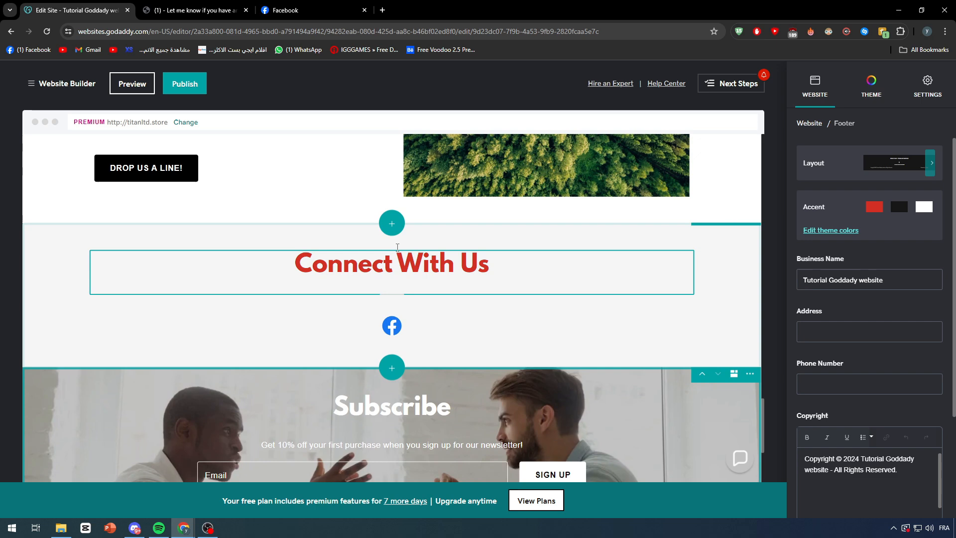
{"action": "left_click", "coordinate": [393, 324]}
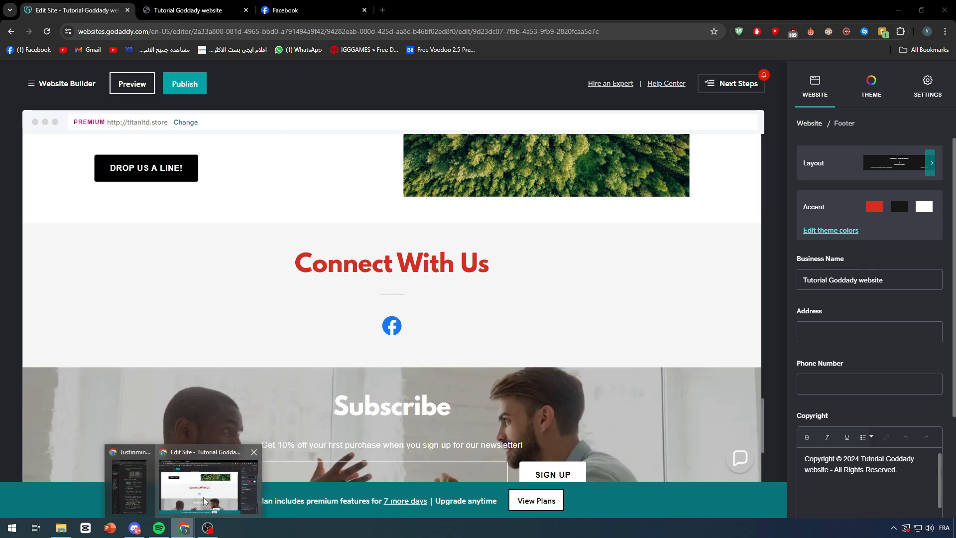
{"action": "left_click", "coordinate": [192, 10]}
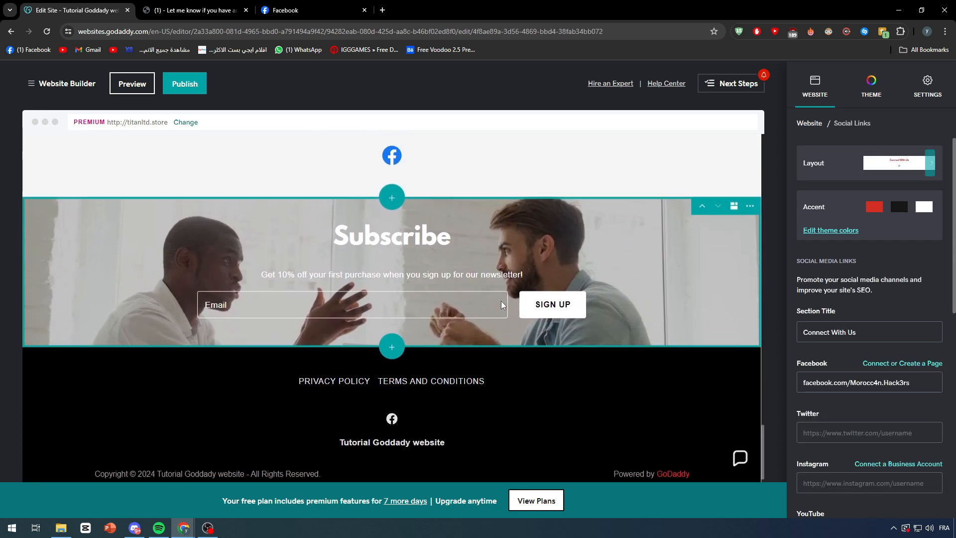
Add a second Social Links section titled 'Hello social media' and start publishing
{"action": "left_click", "coordinate": [391, 197]}
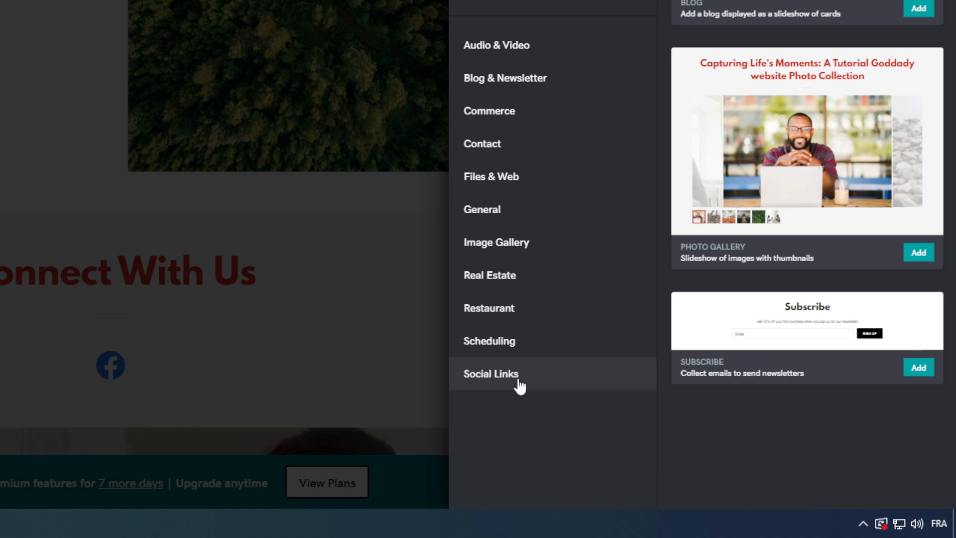
{"action": "left_click", "coordinate": [490, 374]}
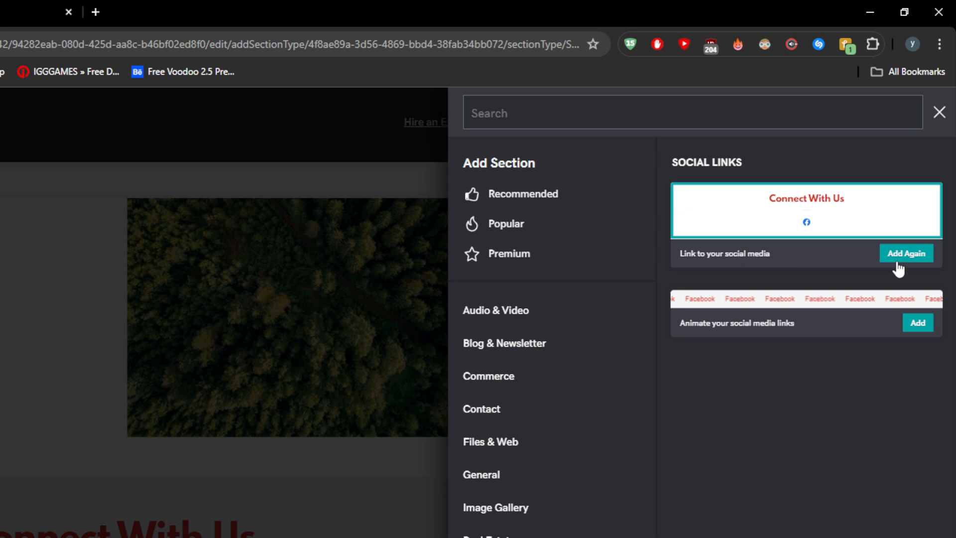
{"action": "left_click", "coordinate": [905, 252]}
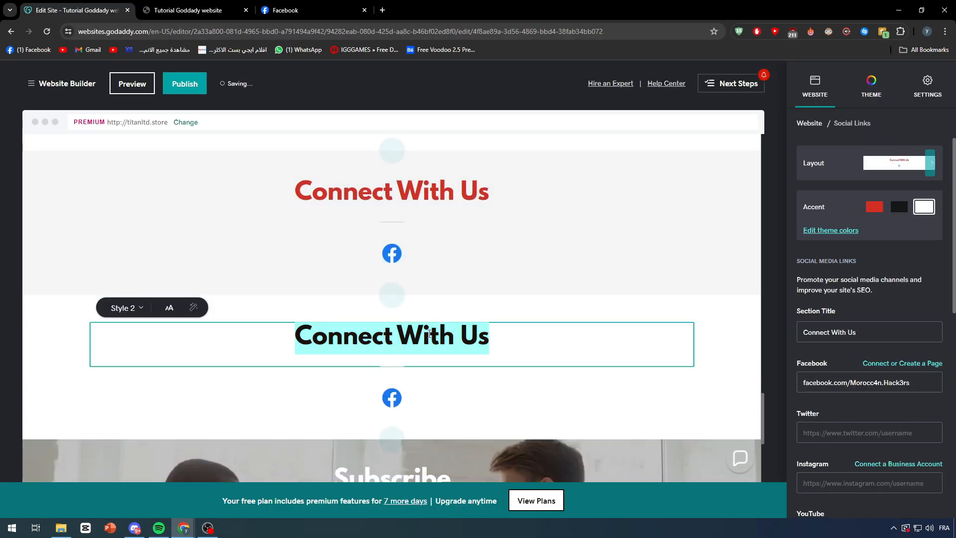
{"action": "type", "text": "Hello social media"}
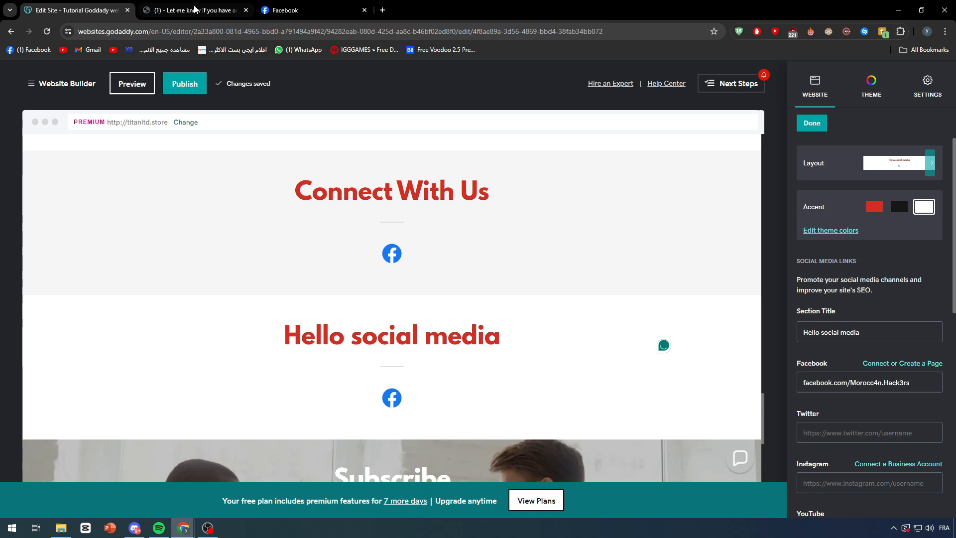
{"action": "left_click", "coordinate": [185, 83]}
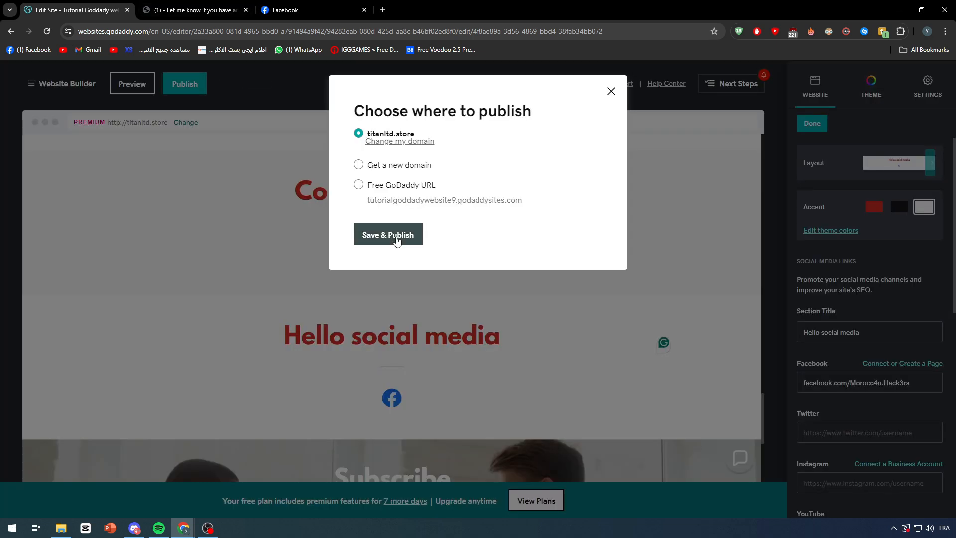
Save & Publish to the chosen domain and view the freshly published site
{"action": "left_click", "coordinate": [388, 235]}
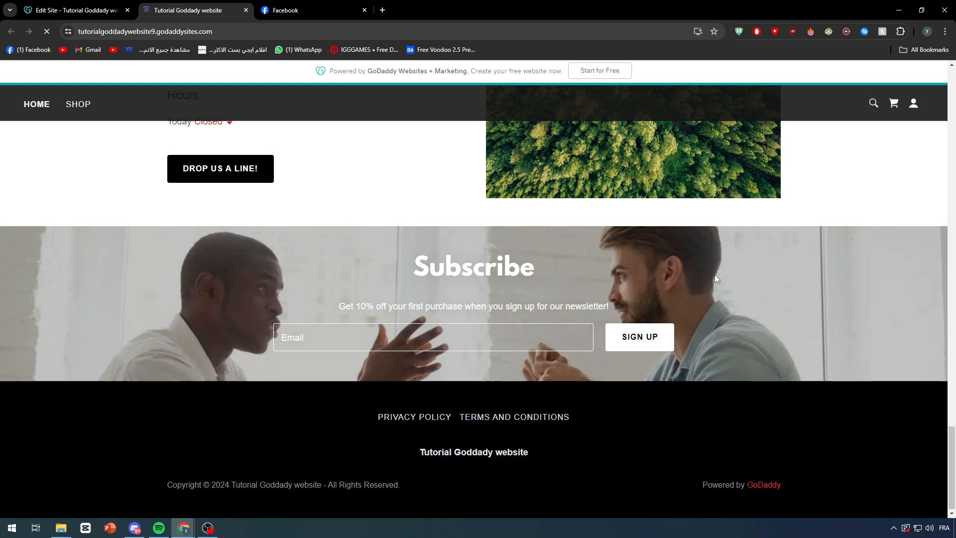
{"action": "scroll", "scroll_direction": "up", "scroll_amount": 3}
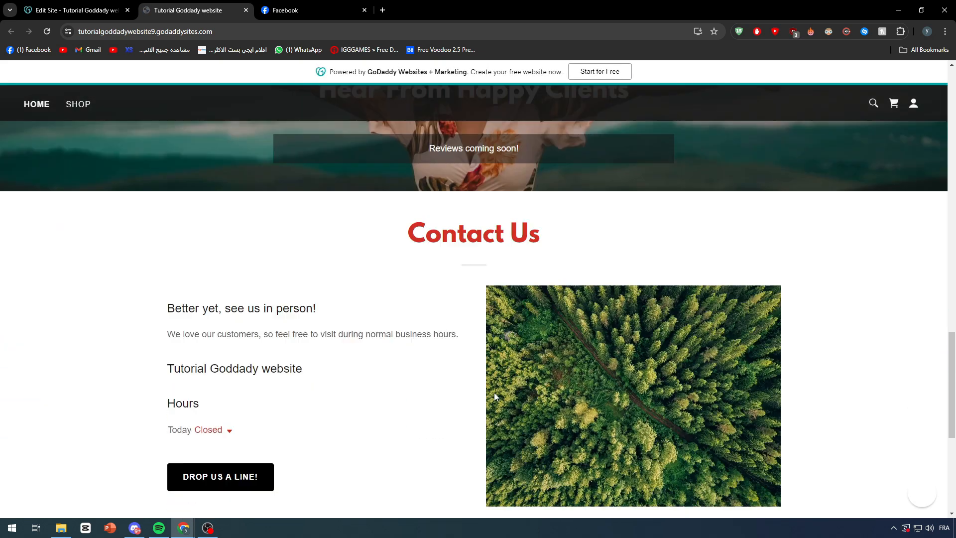
{"action": "scroll", "scroll_direction": "up", "scroll_amount": 3}
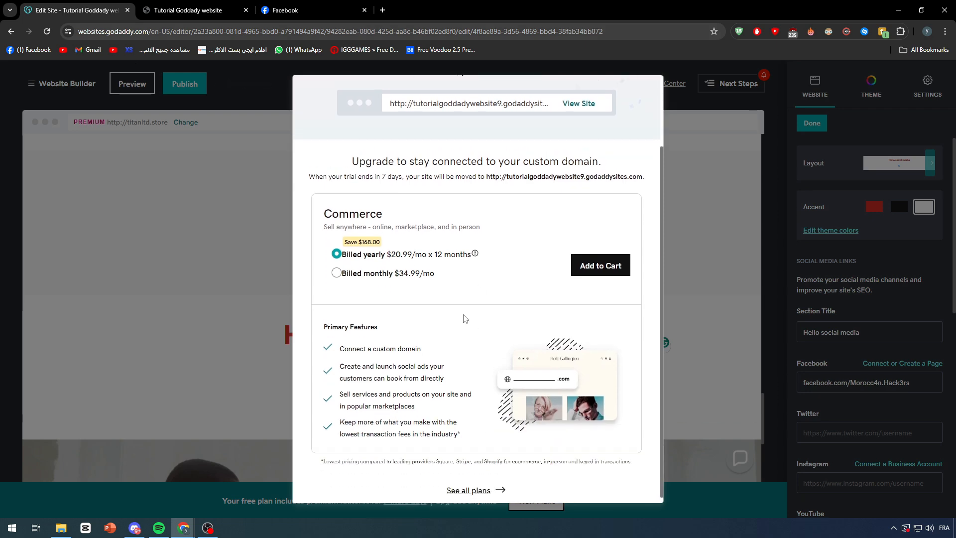
{"action": "left_click", "coordinate": [189, 10]}
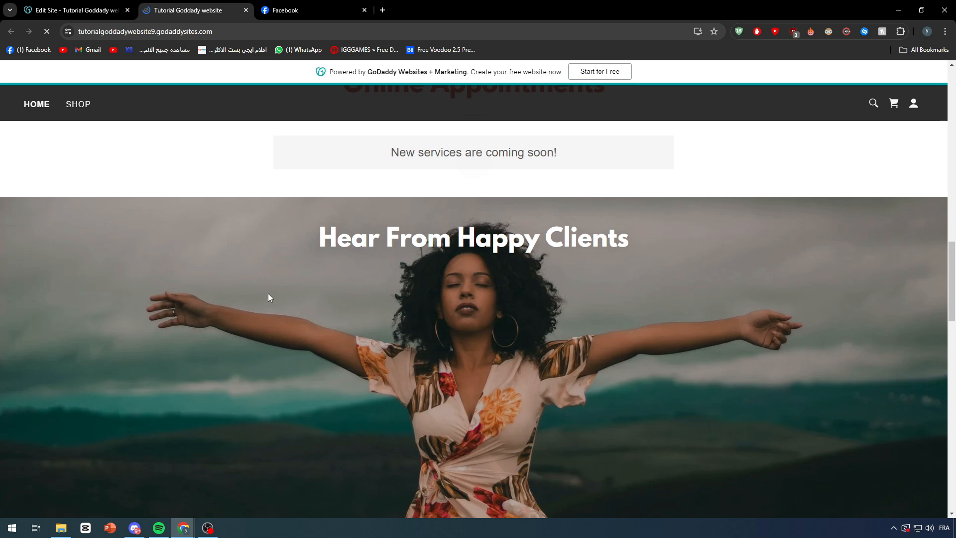
Check both social sections live and confirm the footer Facebook icon opens the Facebook page
{"action": "scroll", "scroll_direction": "down", "scroll_amount": 3}
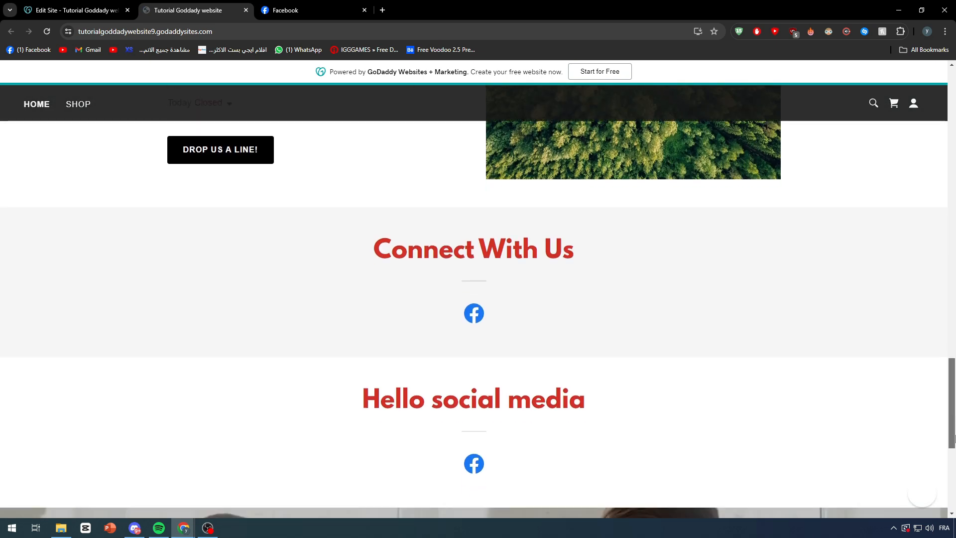
{"action": "scroll", "scroll_direction": "down", "scroll_amount": 3}
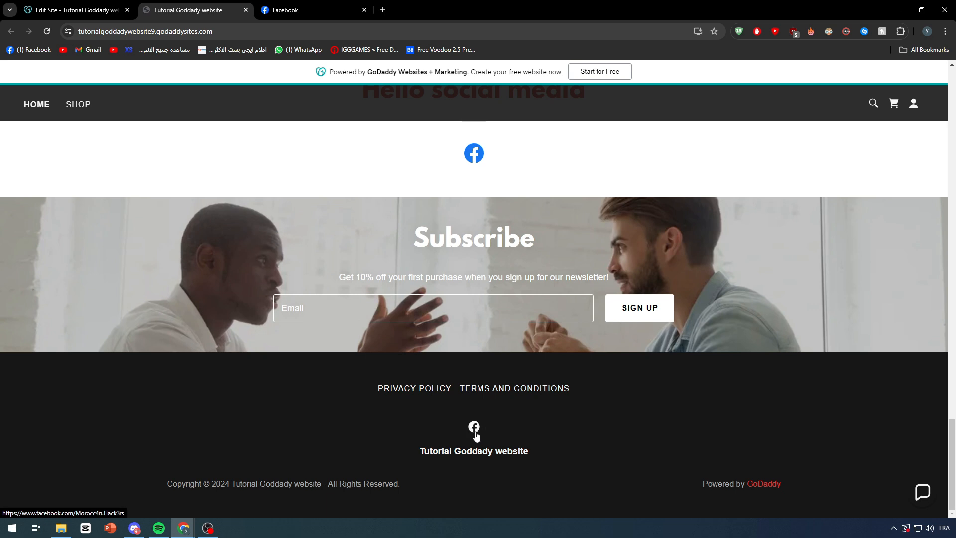
{"action": "left_click", "coordinate": [474, 429]}
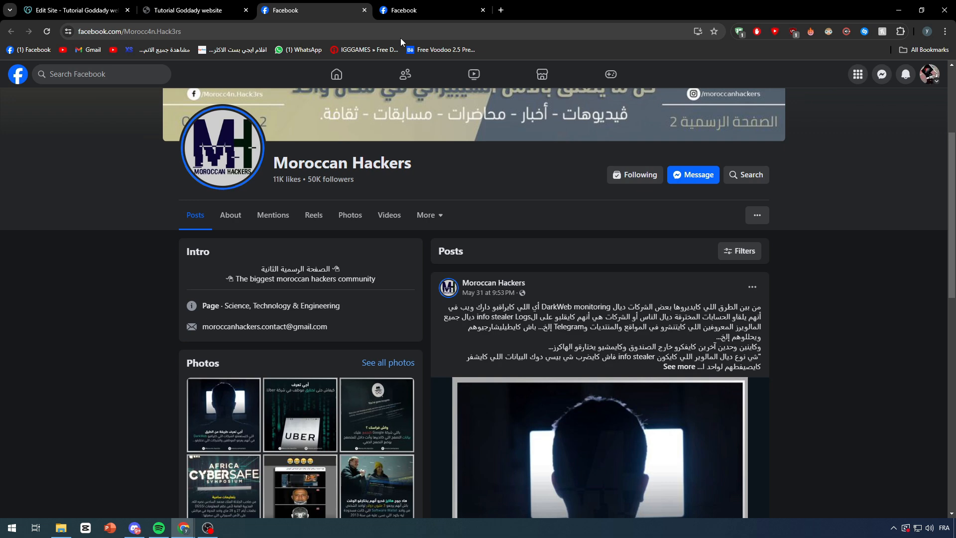
{"action": "left_click", "coordinate": [196, 10]}
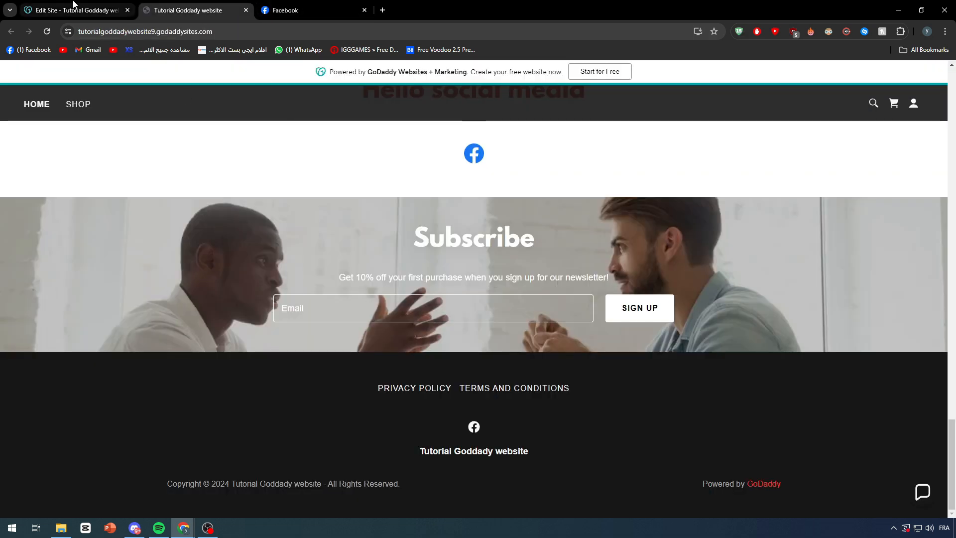
Return to the top of the live site and switch back to the Edit Site tab
{"action": "scroll", "scroll_direction": "up", "scroll_amount": 3}
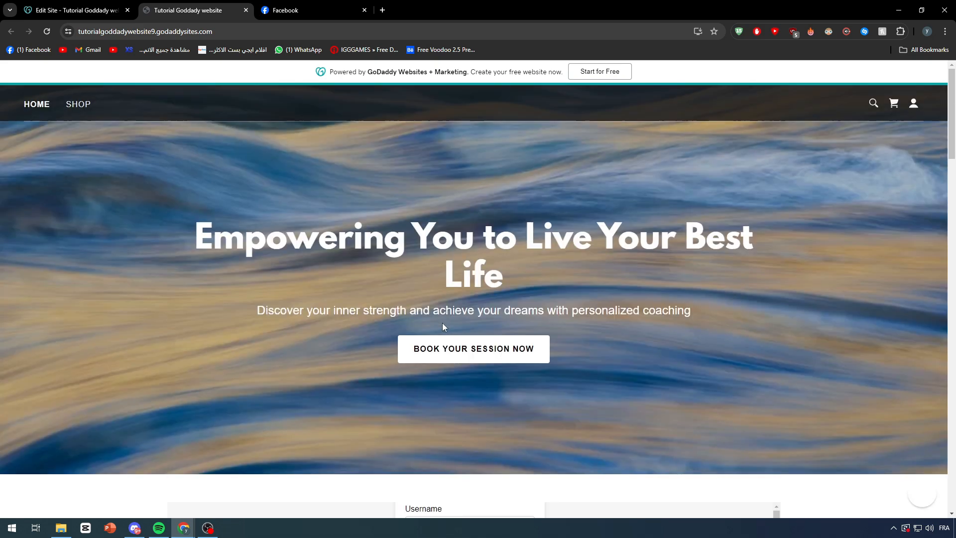
{"action": "left_click", "coordinate": [73, 10]}
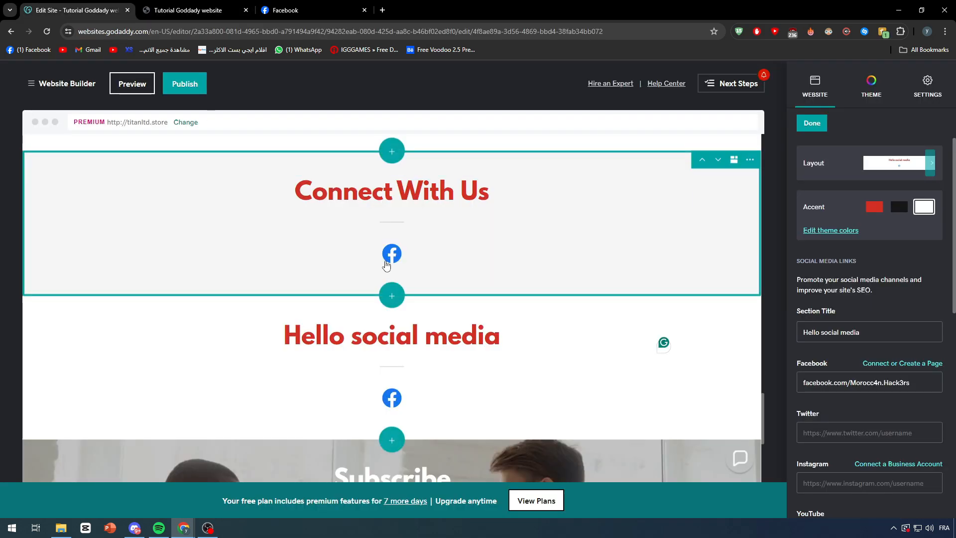
{"action": "mouse_move", "coordinate": [391, 253]}
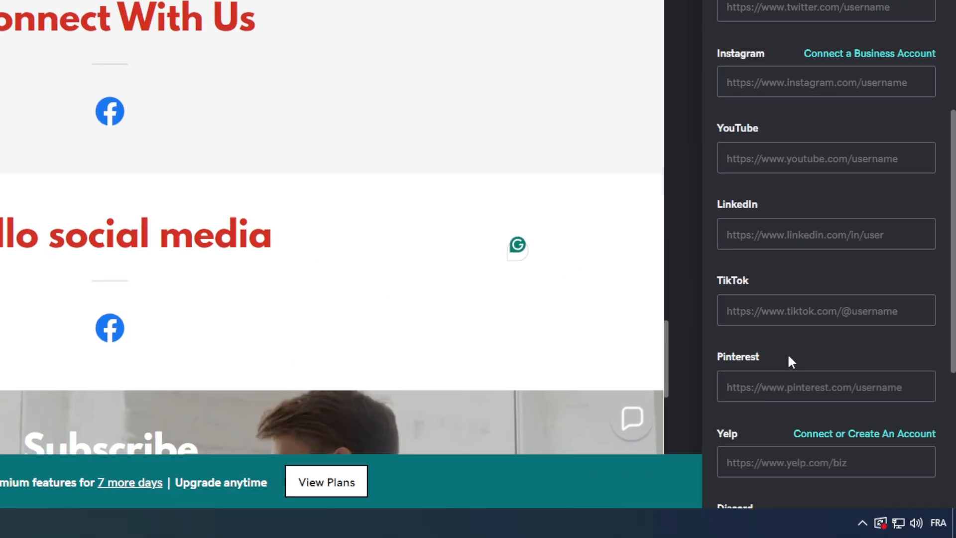
{"action": "scroll", "scroll_direction": "down", "scroll_amount": 3}
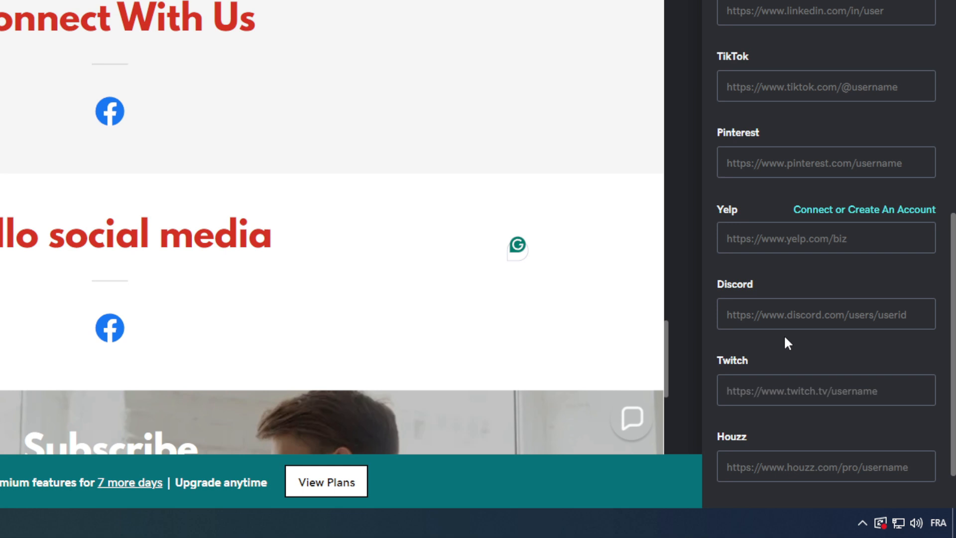
{"action": "scroll", "scroll_direction": "down", "scroll_amount": 3}
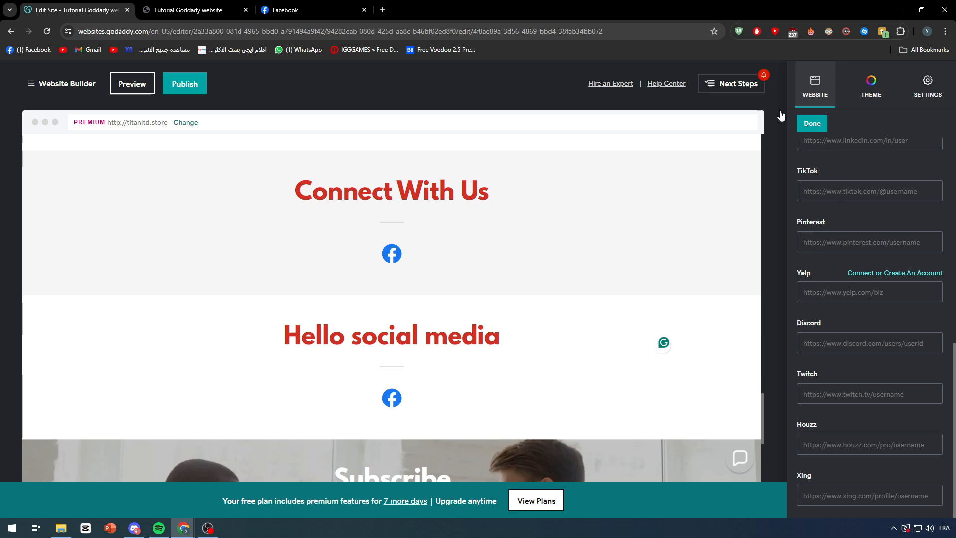
{"action": "scroll", "scroll_direction": "down", "scroll_amount": 3}
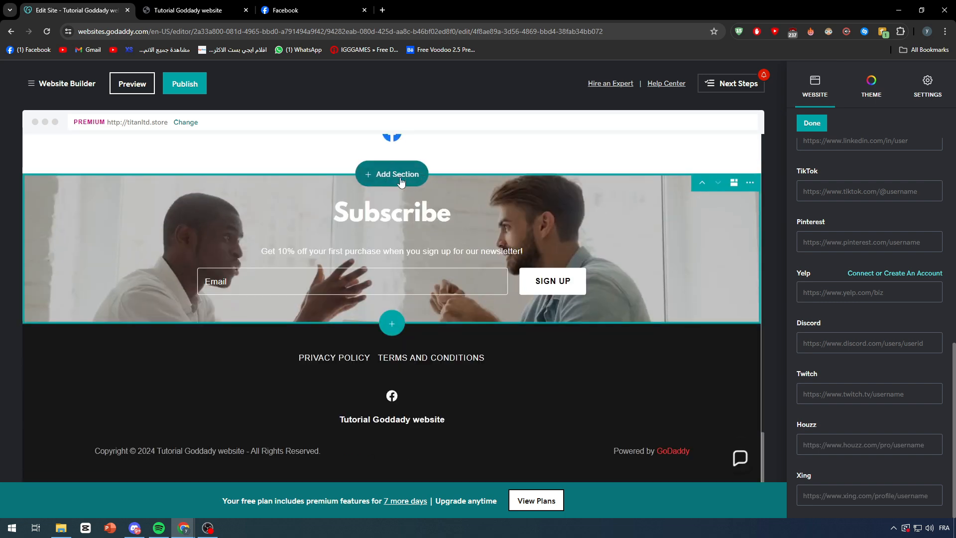